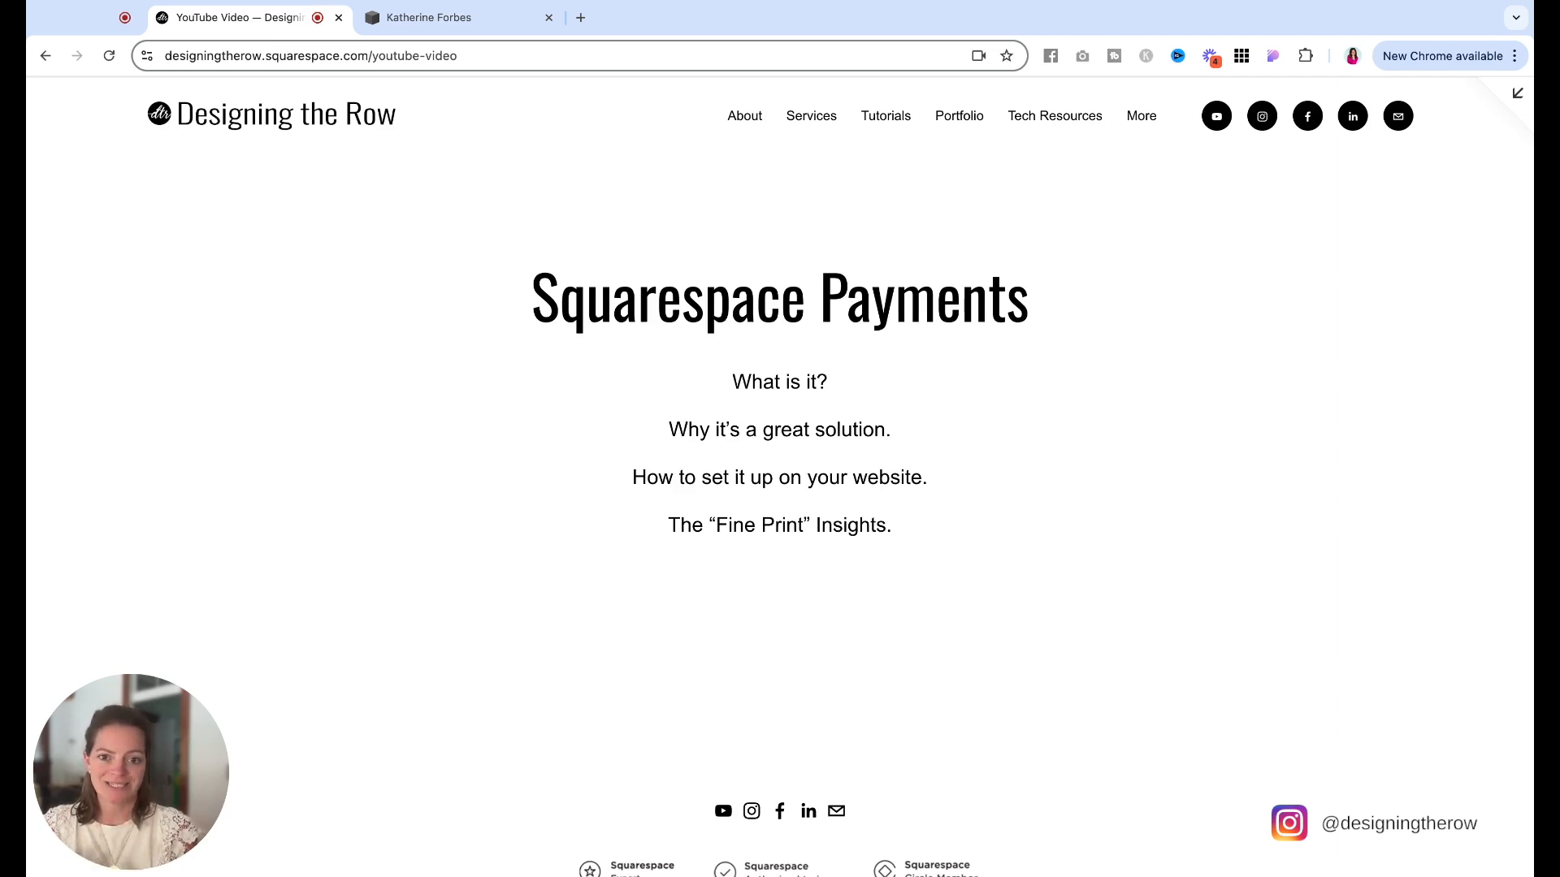
{"action": "mouse_move", "coordinate": [613, 185]}
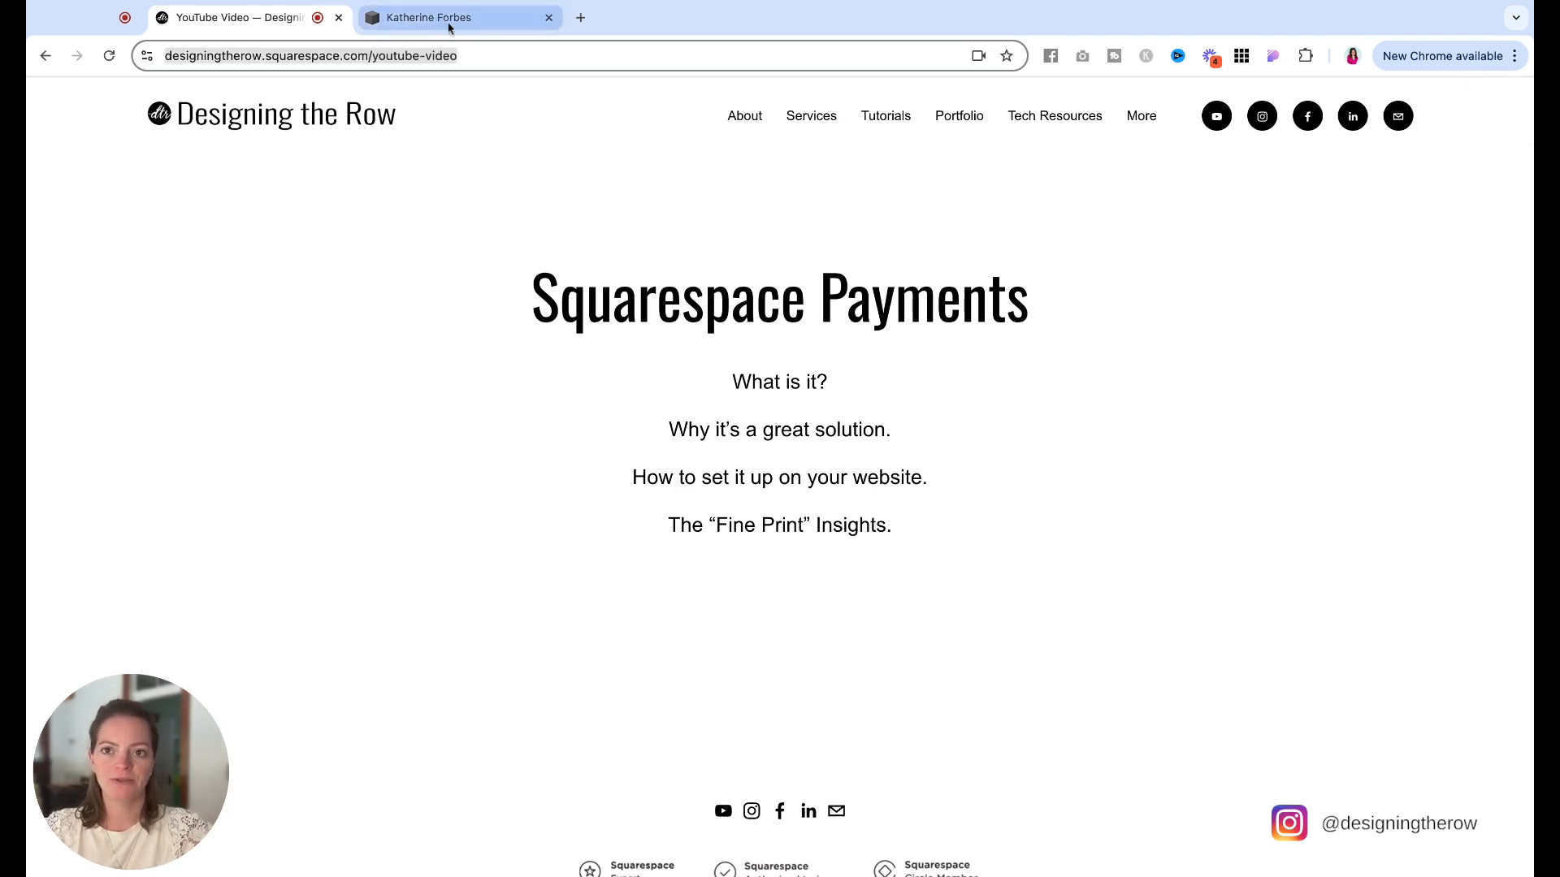
Return to the store's site admin and go to Payments from the Selling setup list.
{"action": "left_click", "coordinate": [427, 16]}
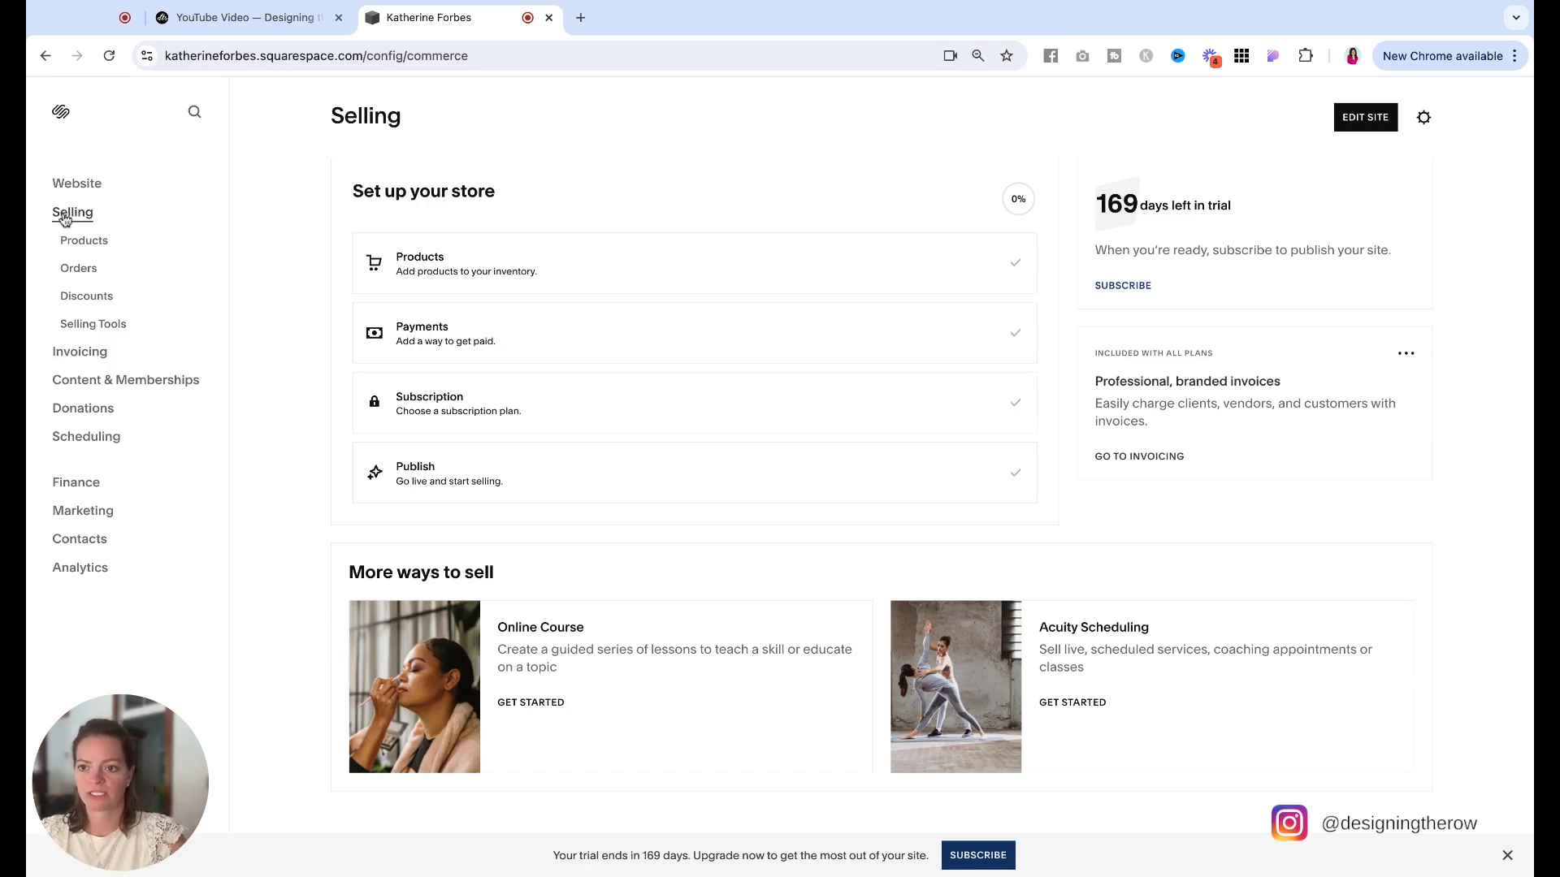
{"action": "mouse_move", "coordinate": [445, 337]}
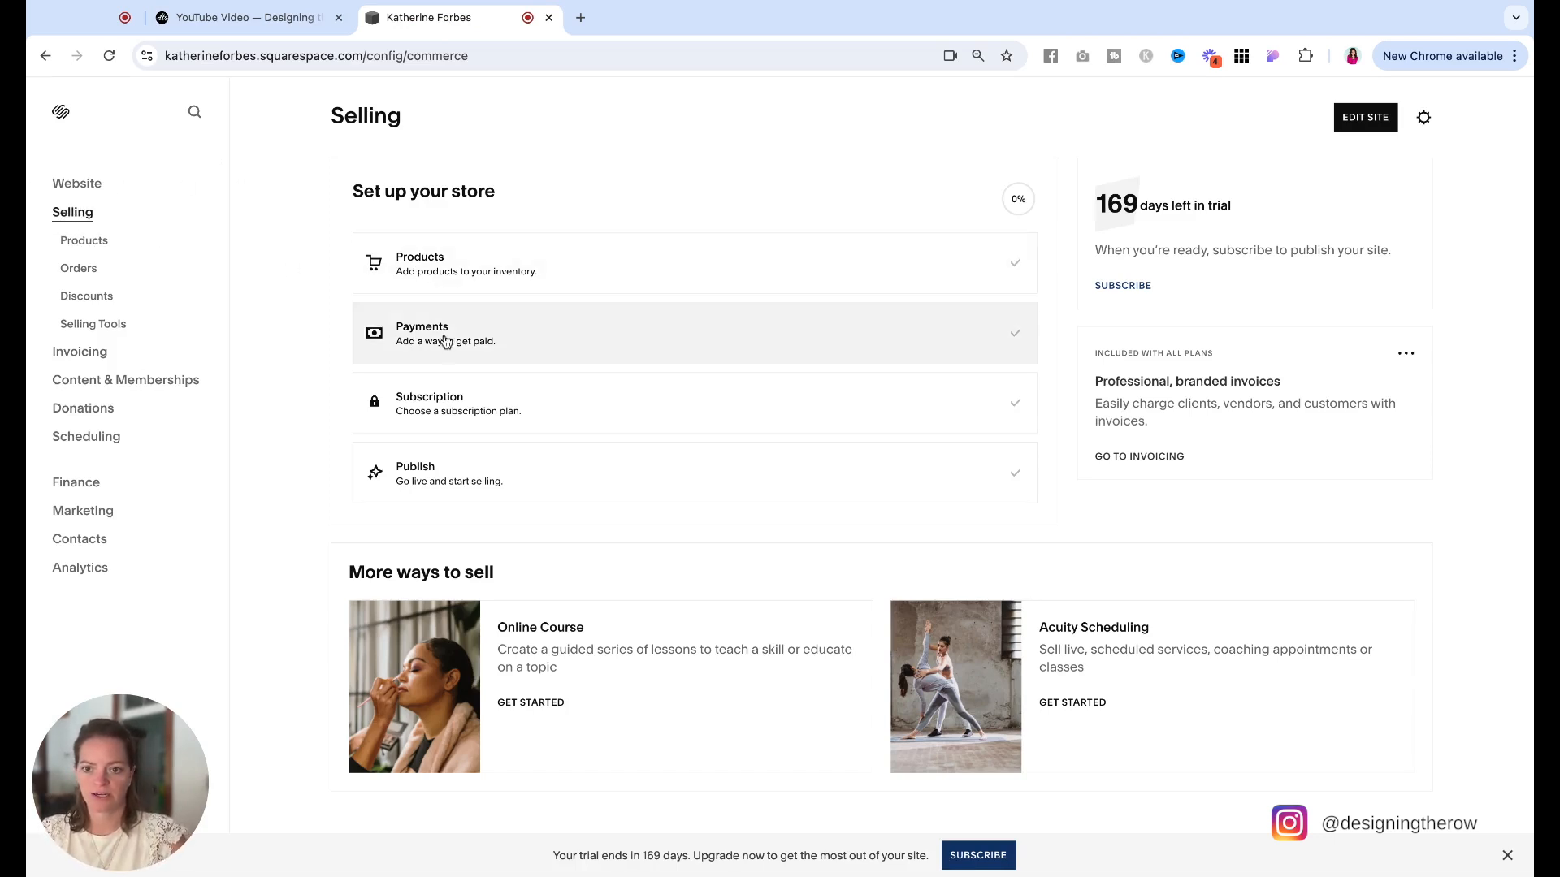
{"action": "left_click", "coordinate": [445, 333]}
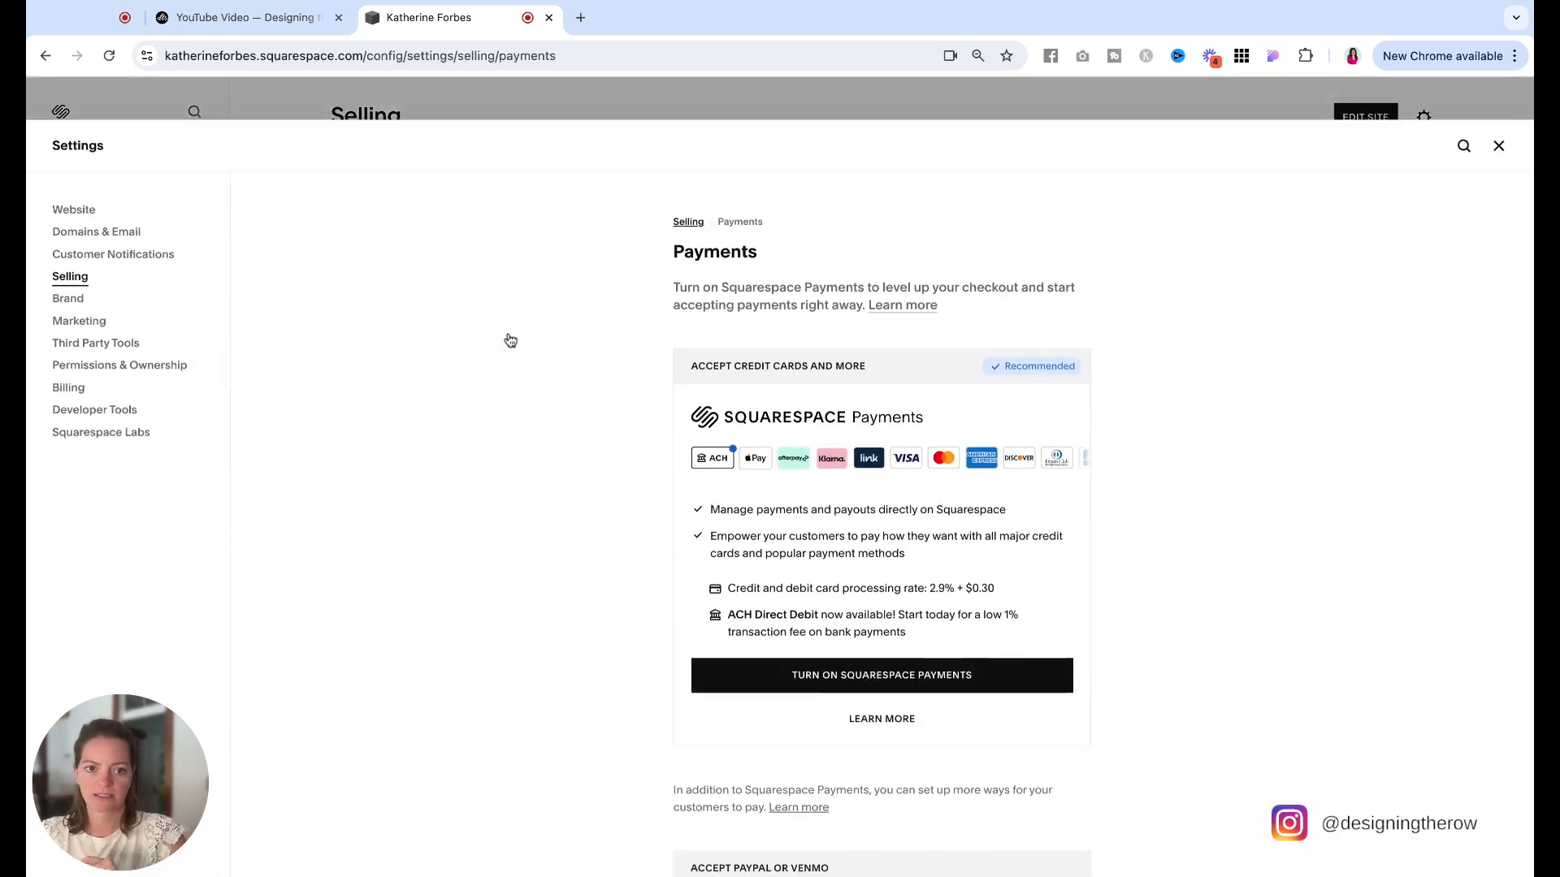
{"action": "scroll", "scroll_direction": "up", "scroll_amount": 3}
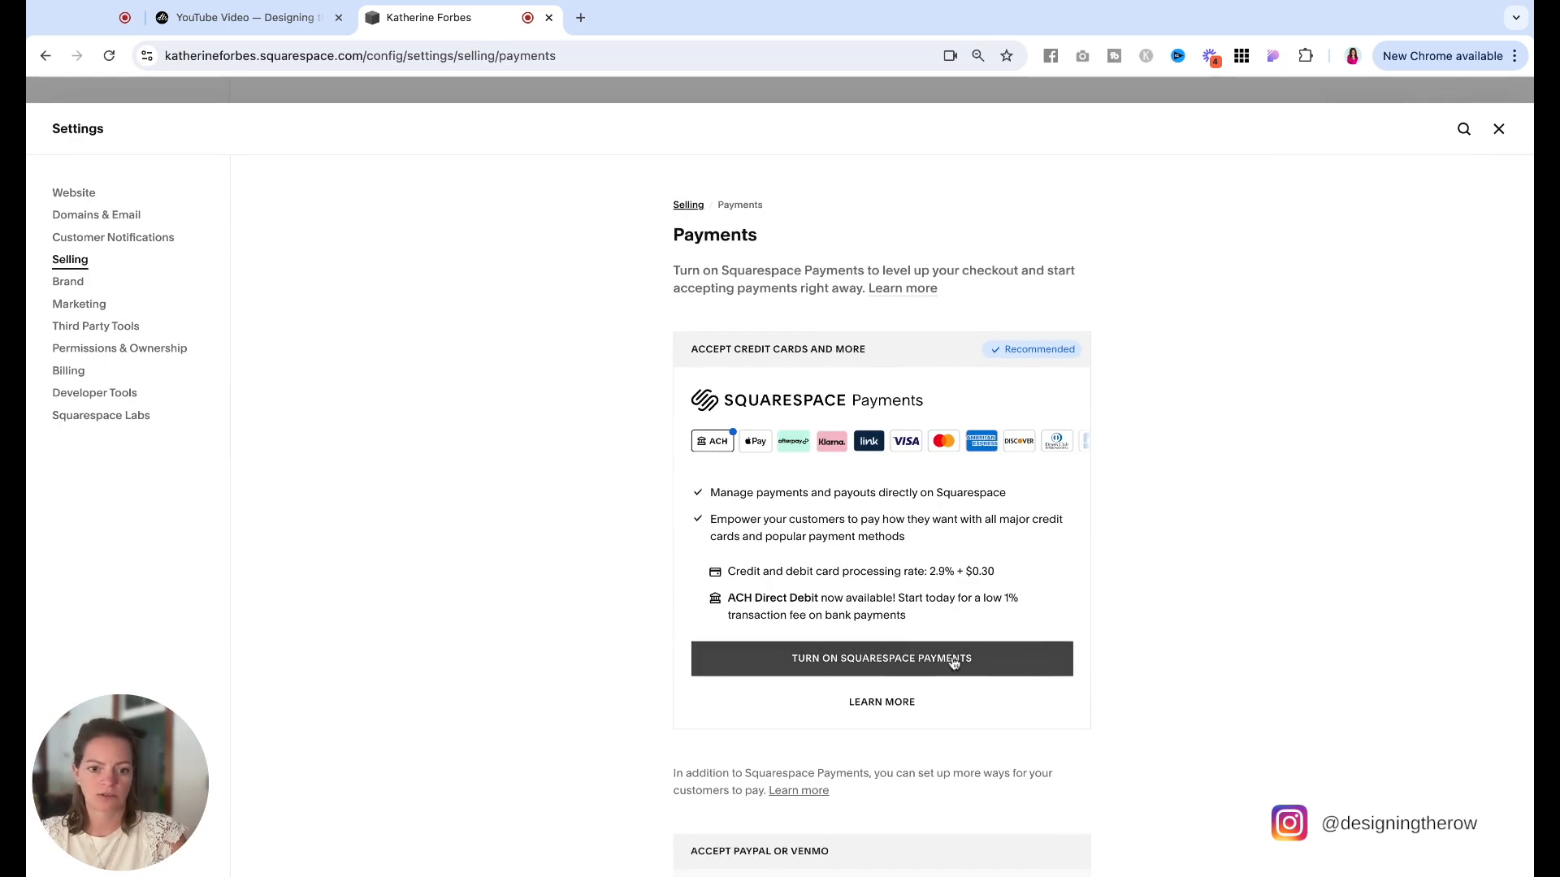
{"action": "mouse_move", "coordinate": [1349, 581]}
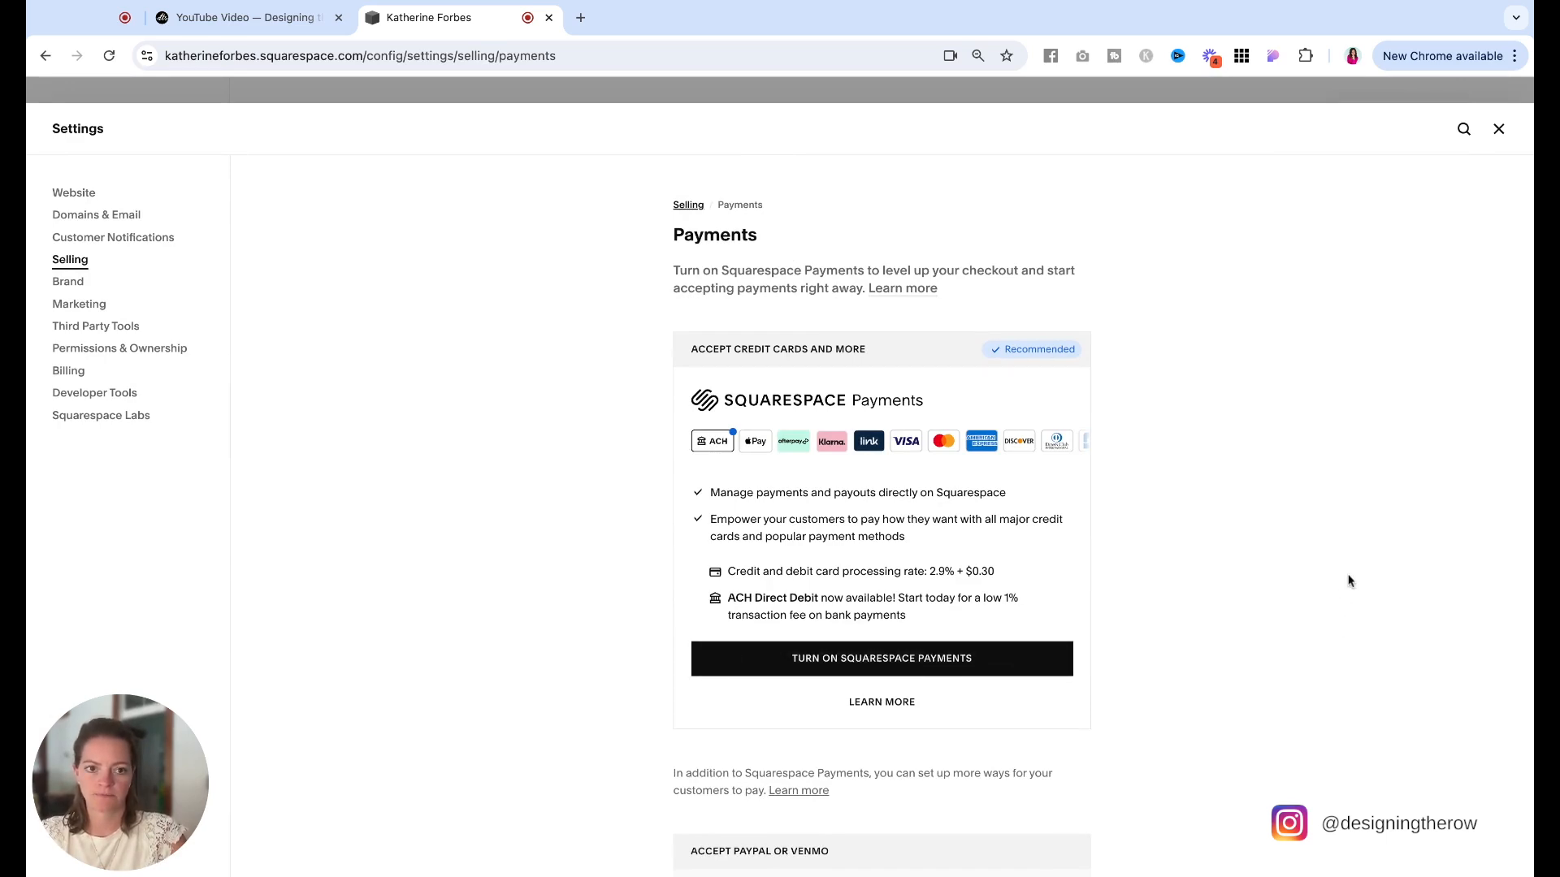
Turn on Squarespace Payments and continue with United States as the country.
{"action": "left_click", "coordinate": [880, 658]}
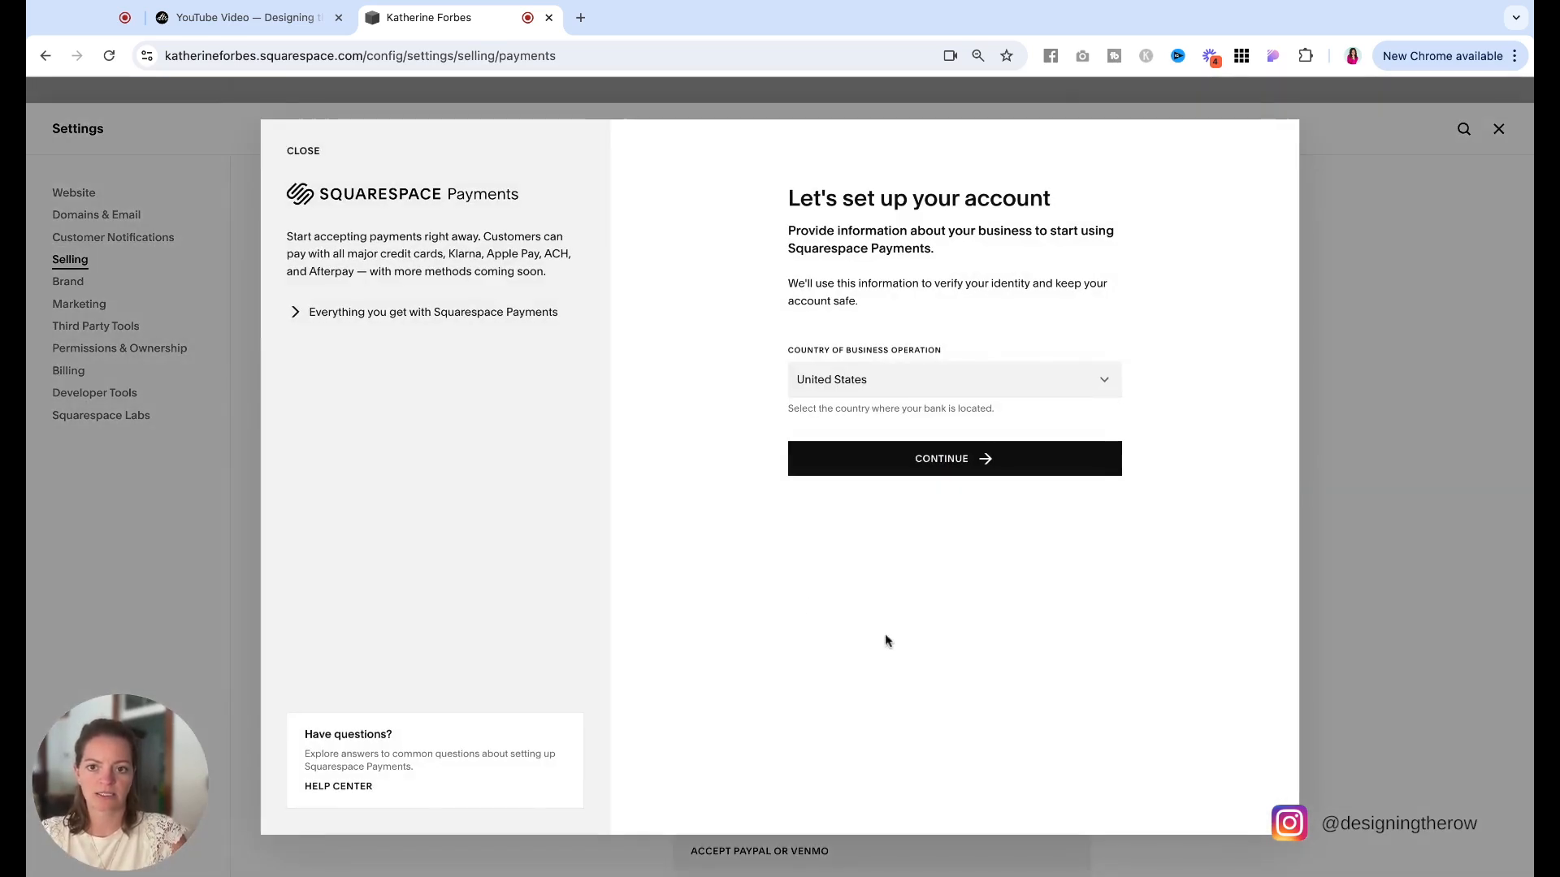
{"action": "mouse_move", "coordinate": [1003, 458]}
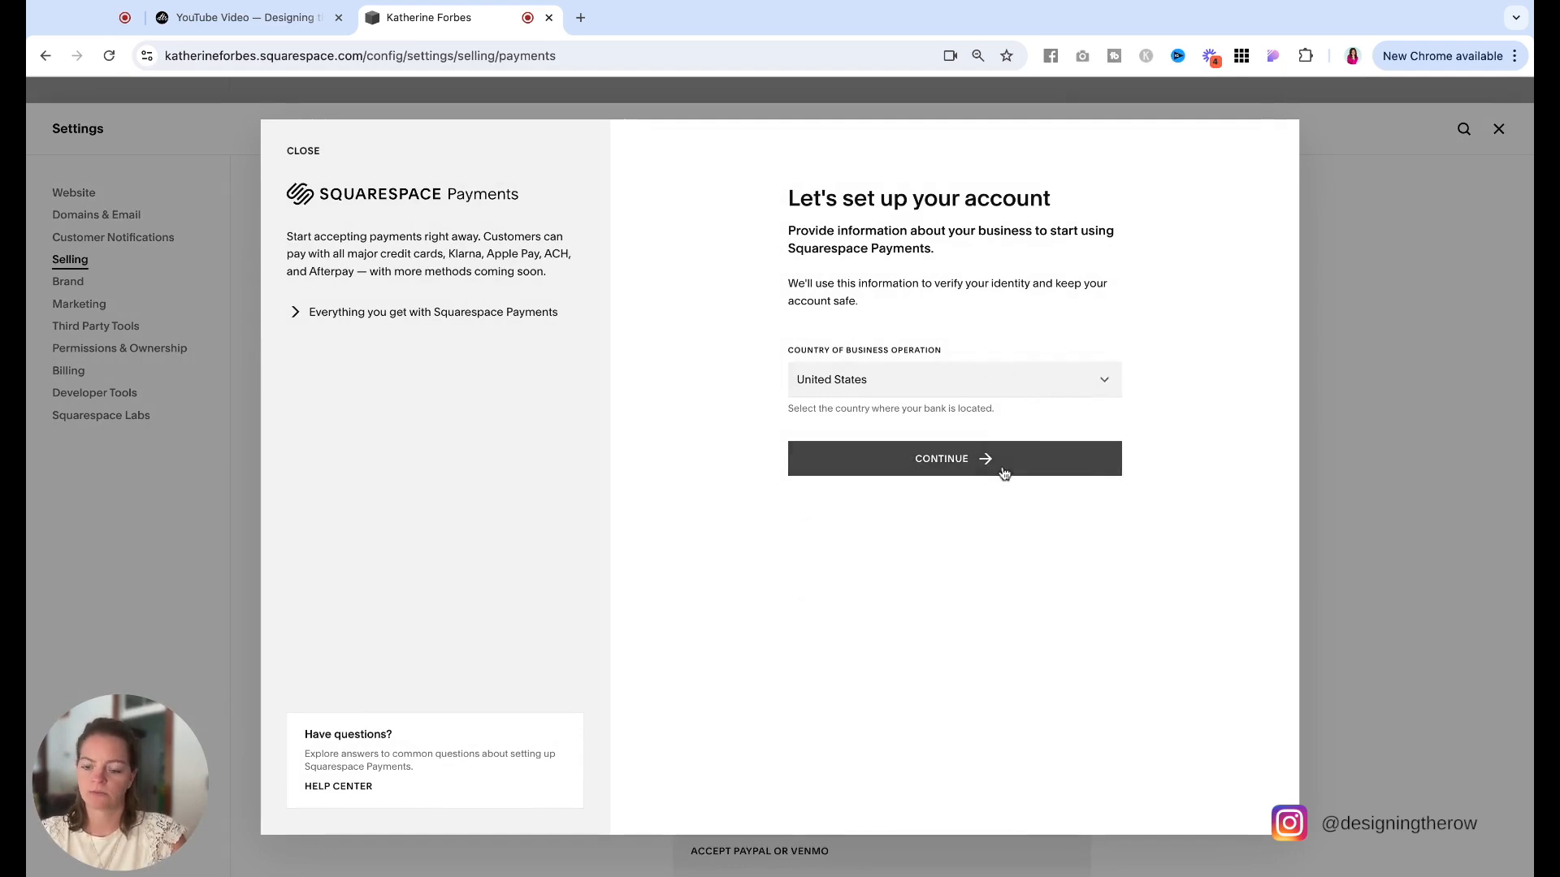
{"action": "left_click", "coordinate": [952, 458]}
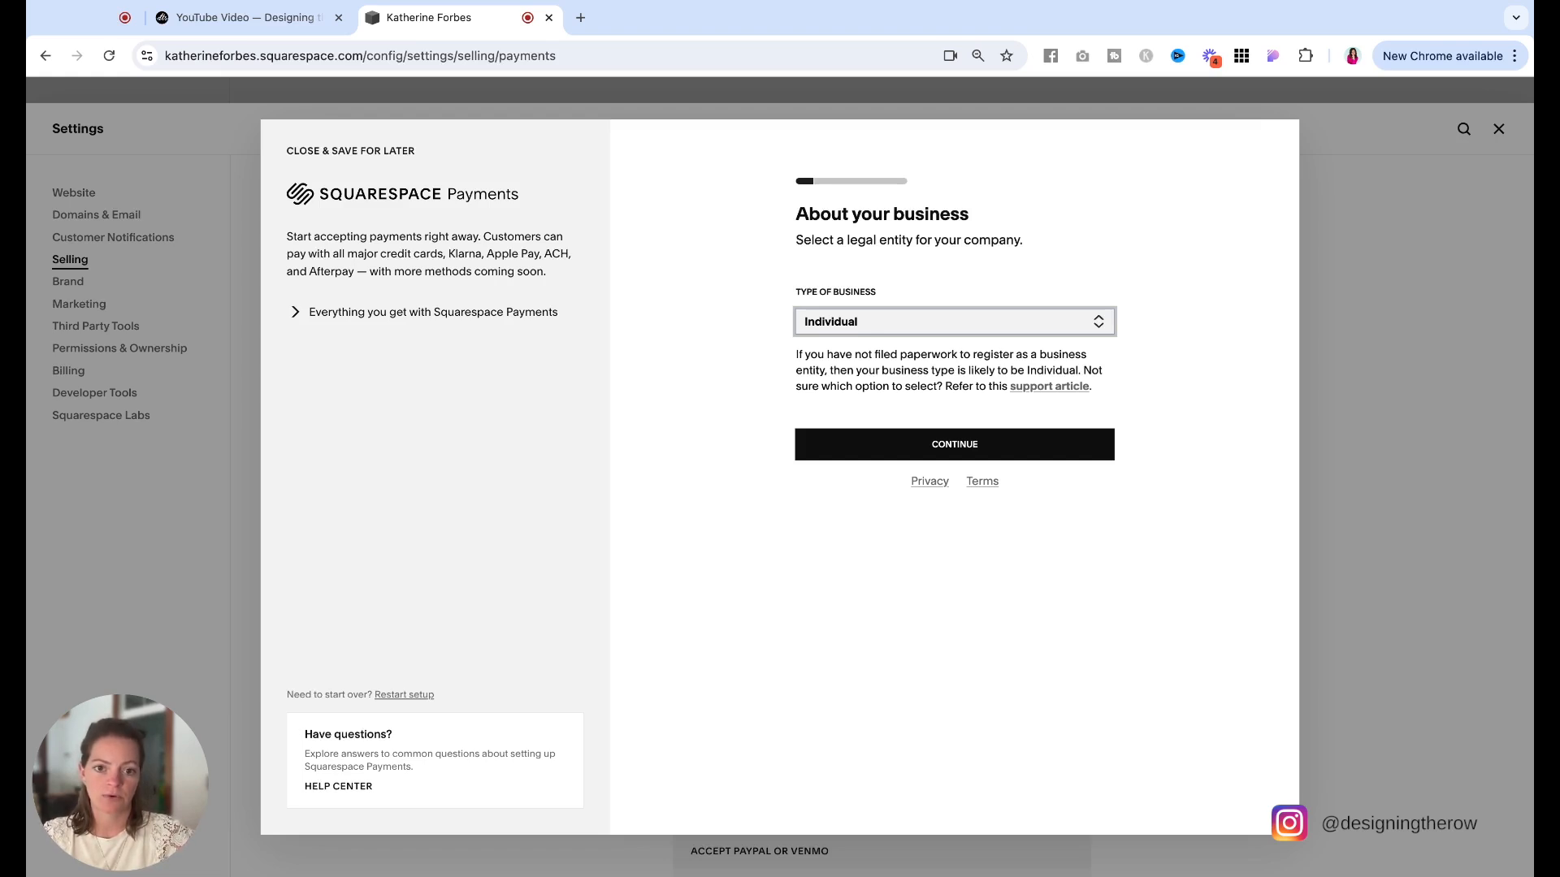
{"action": "mouse_move", "coordinate": [954, 321]}
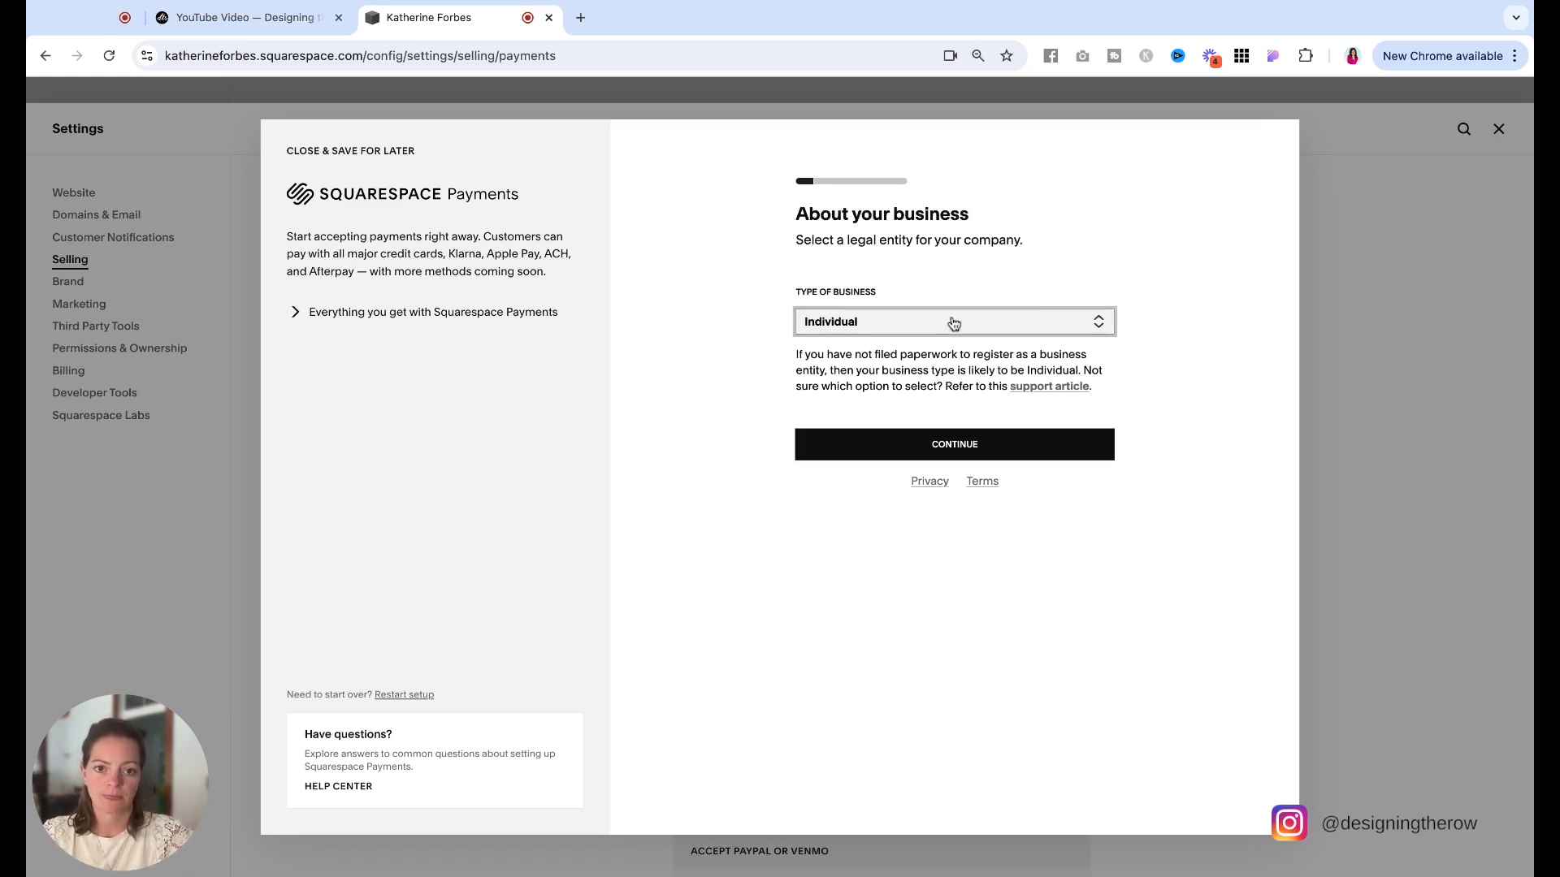
Set the business type to Company with Sole proprietorship structure and continue to business details.
{"action": "left_click", "coordinate": [954, 322]}
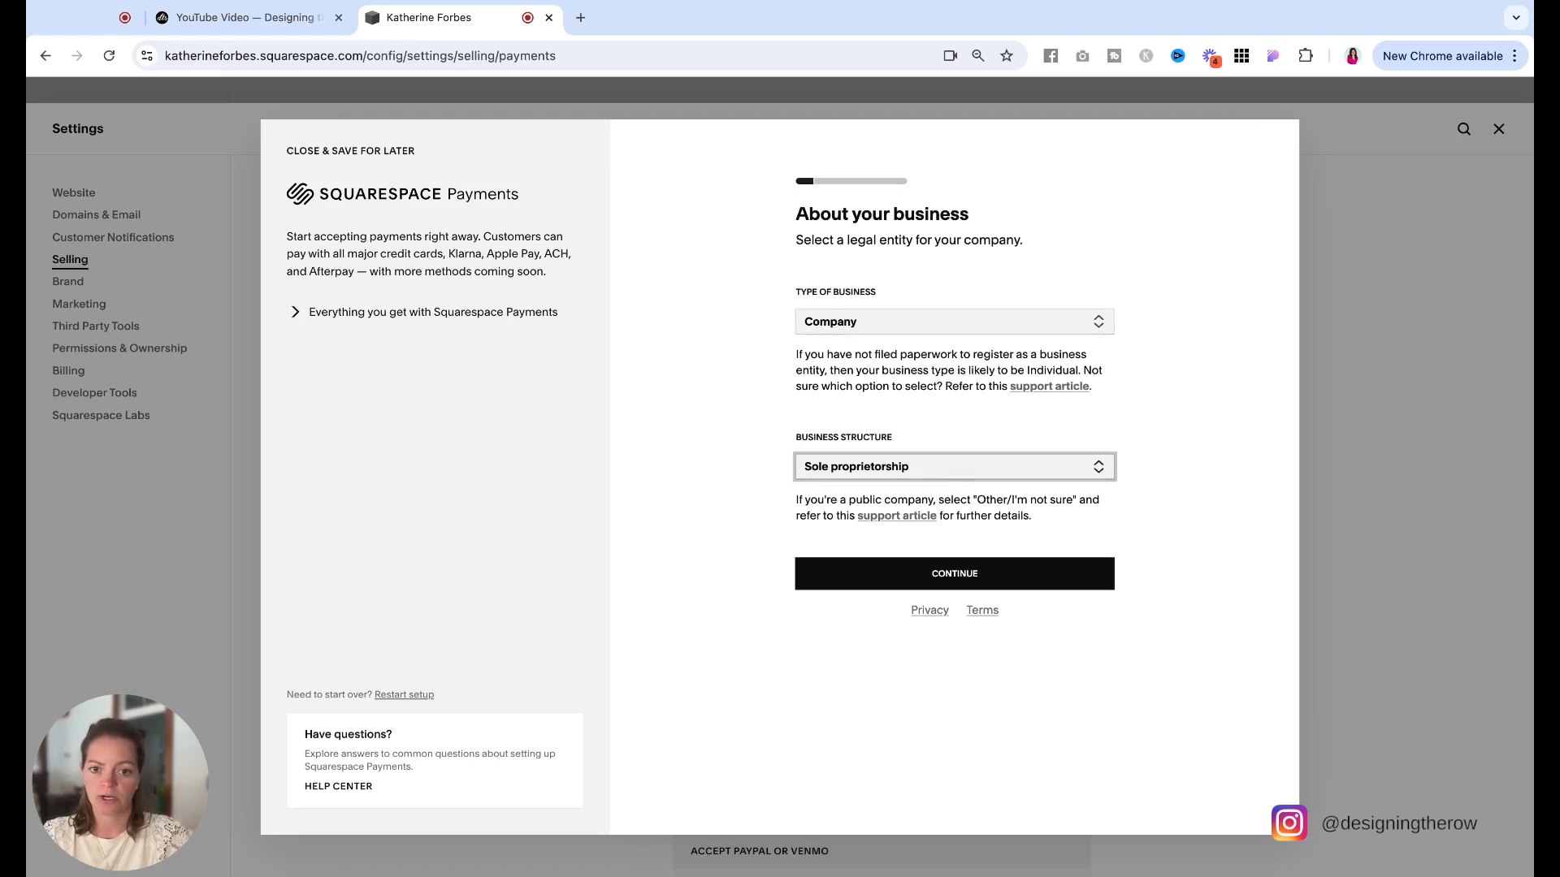
{"action": "left_click", "coordinate": [954, 573]}
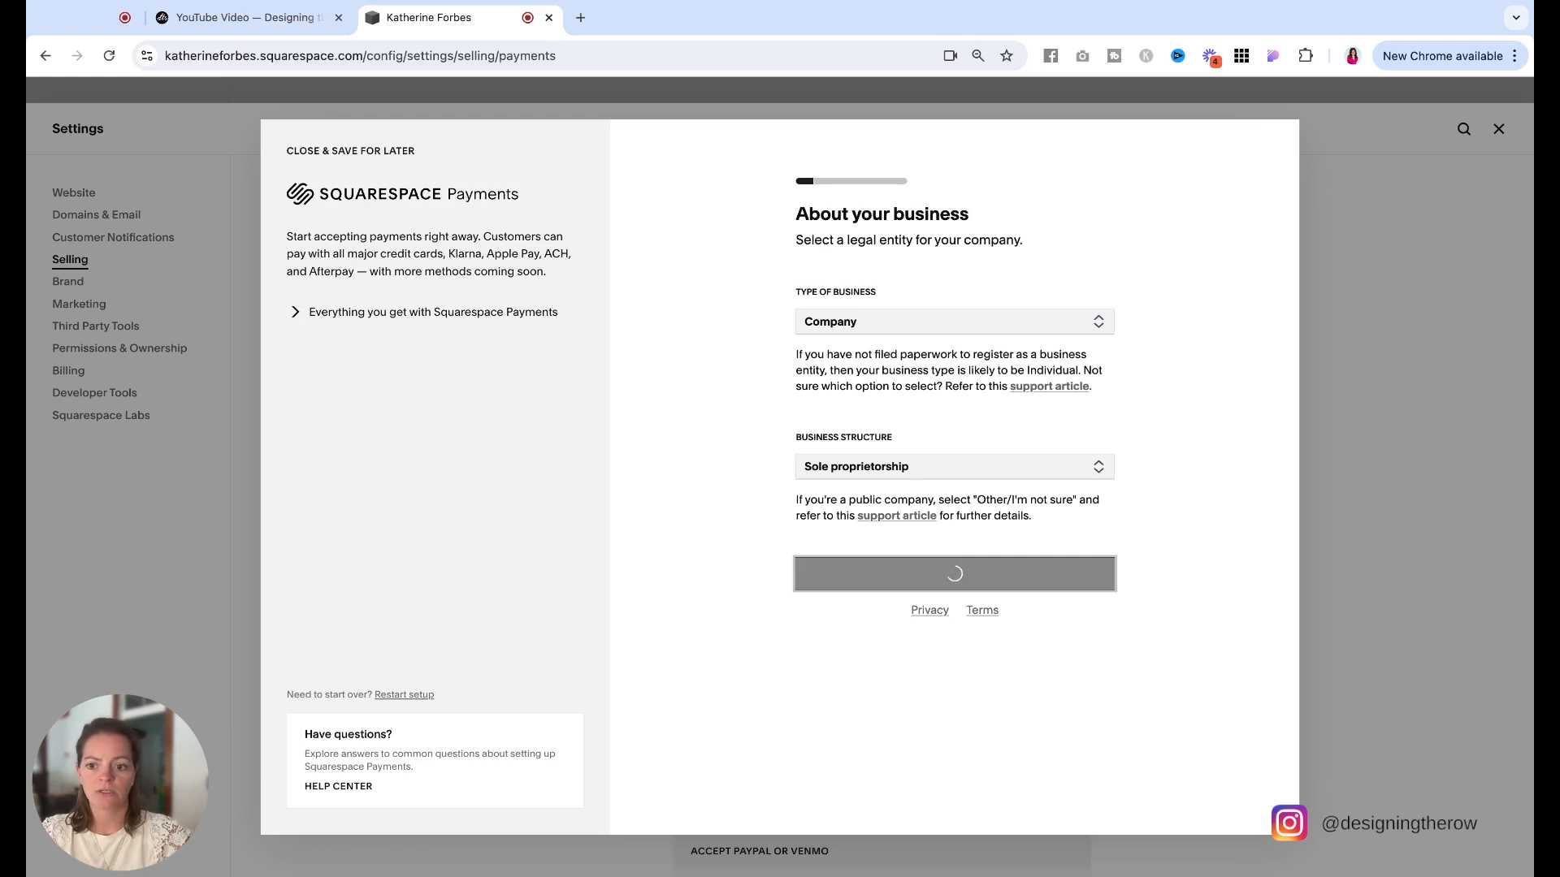
{"action": "left_click", "coordinate": [954, 574]}
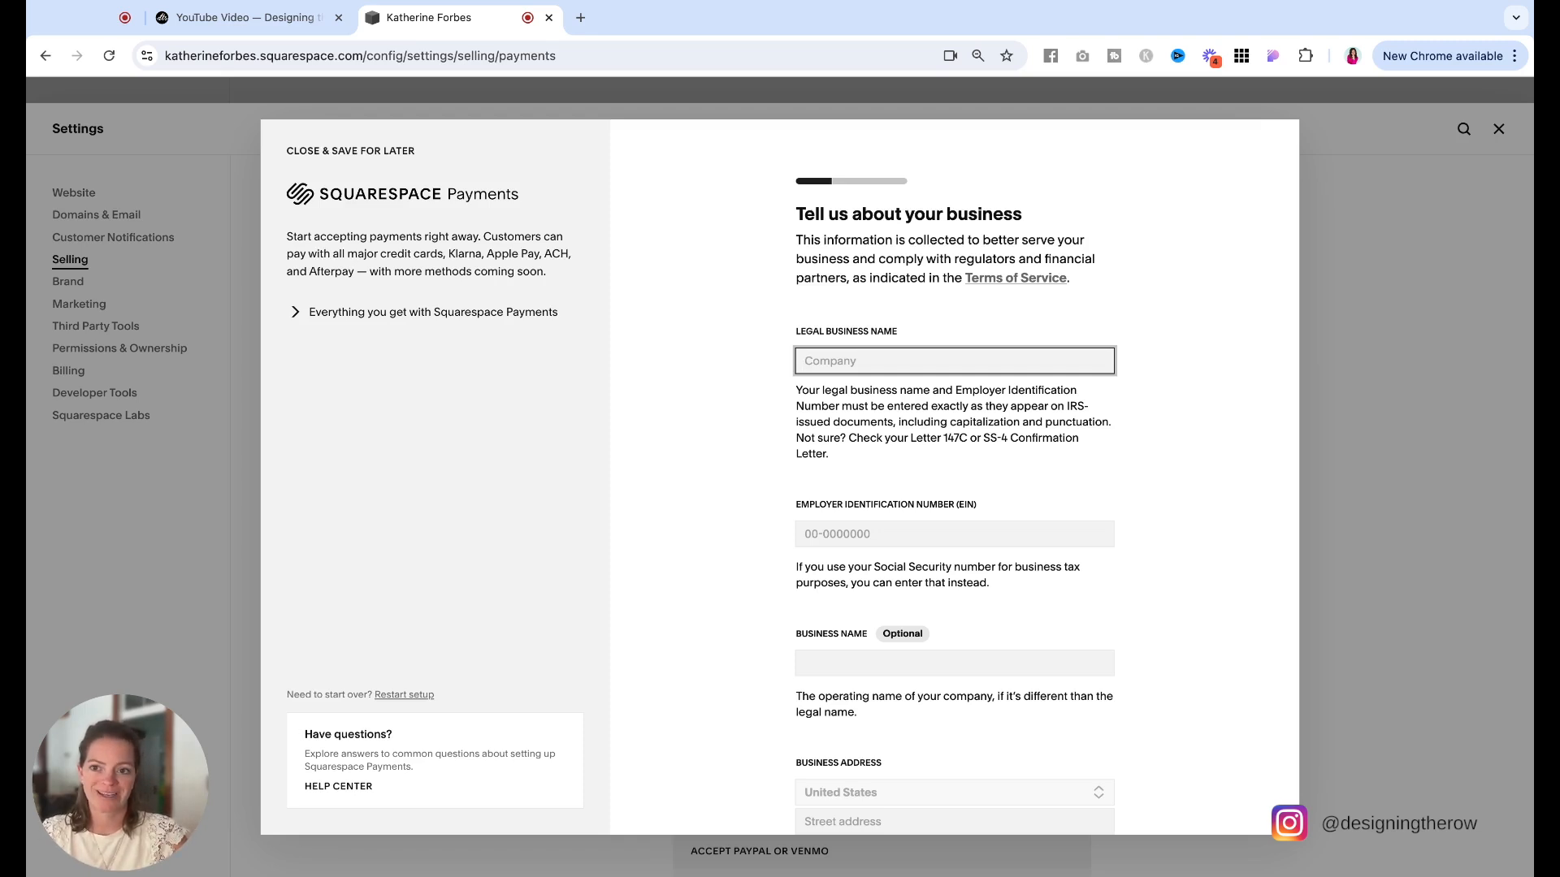
Leave the Payments setup saved for later and return to the Selling dashboard showing the unfinished banner.
{"action": "left_click", "coordinate": [351, 149]}
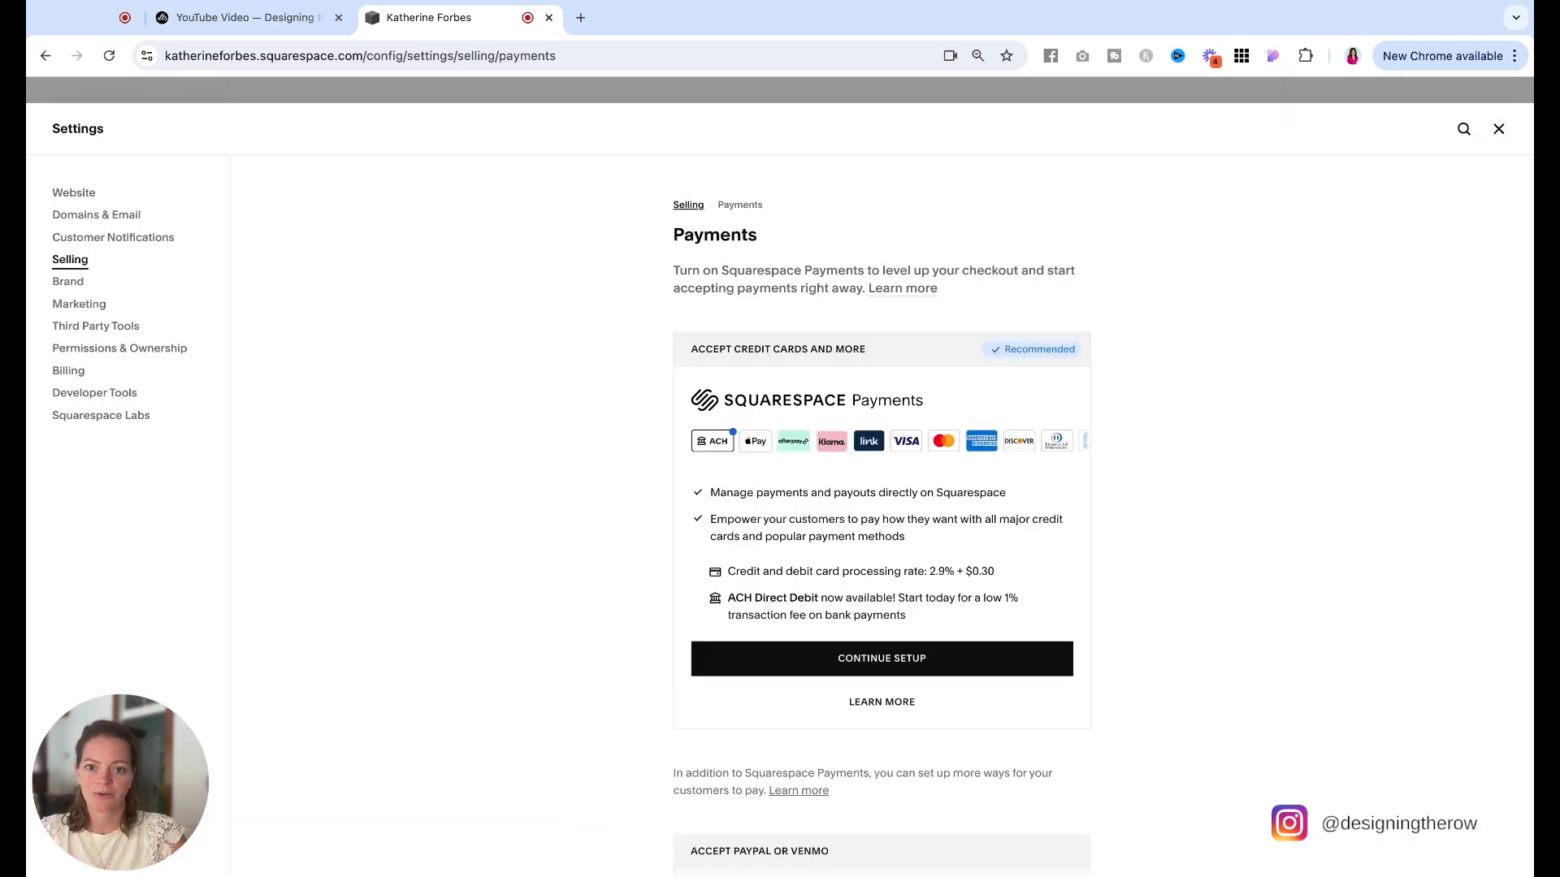
{"action": "scroll", "scroll_direction": "down", "scroll_amount": 3}
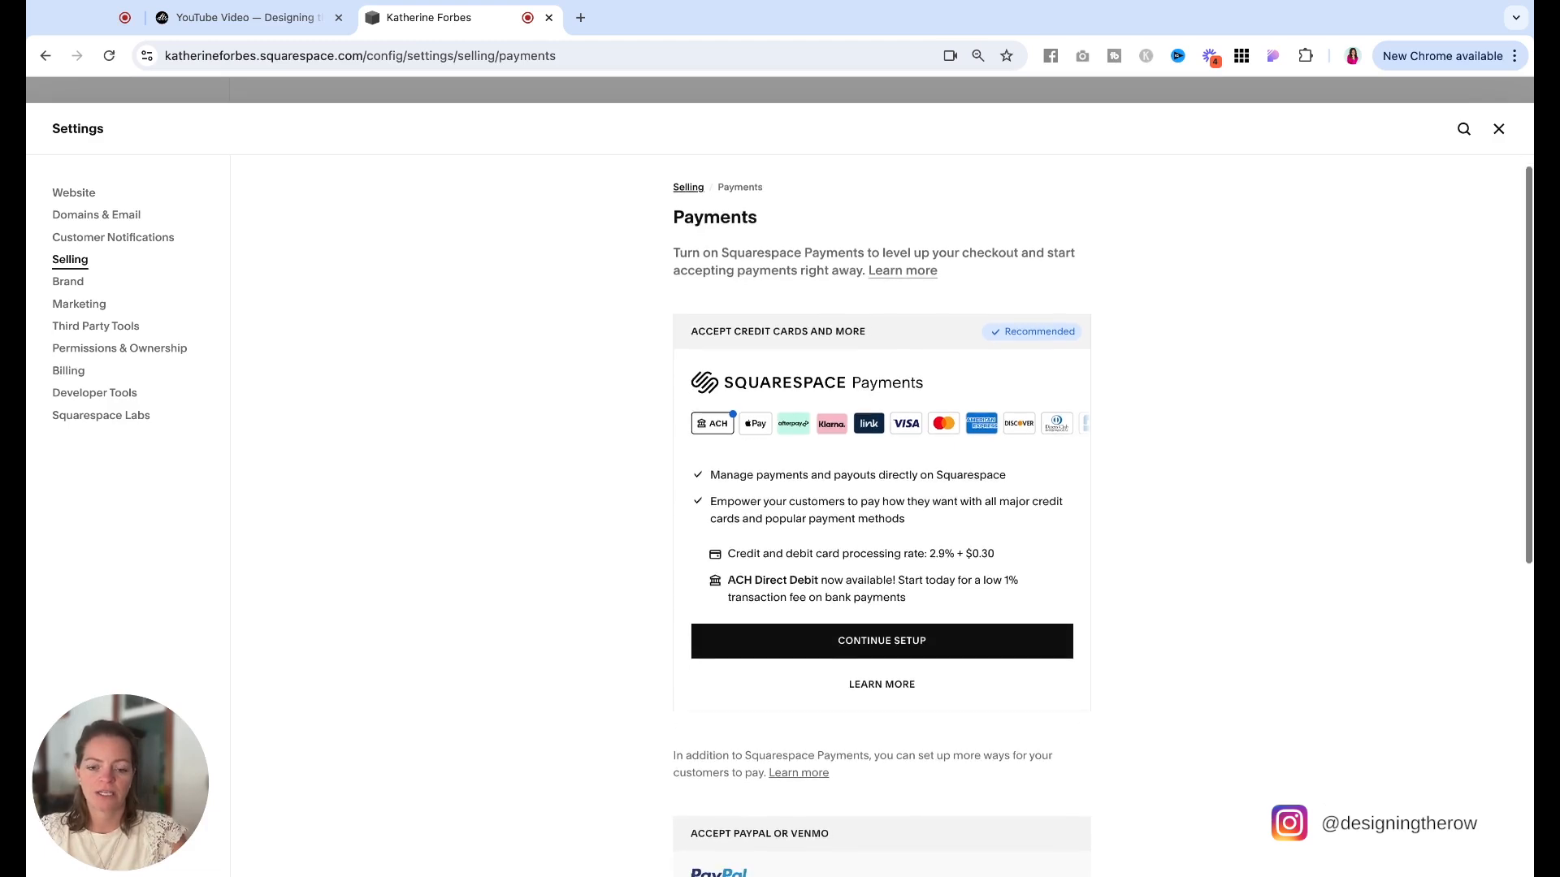
{"action": "scroll", "scroll_direction": "down", "scroll_amount": 3}
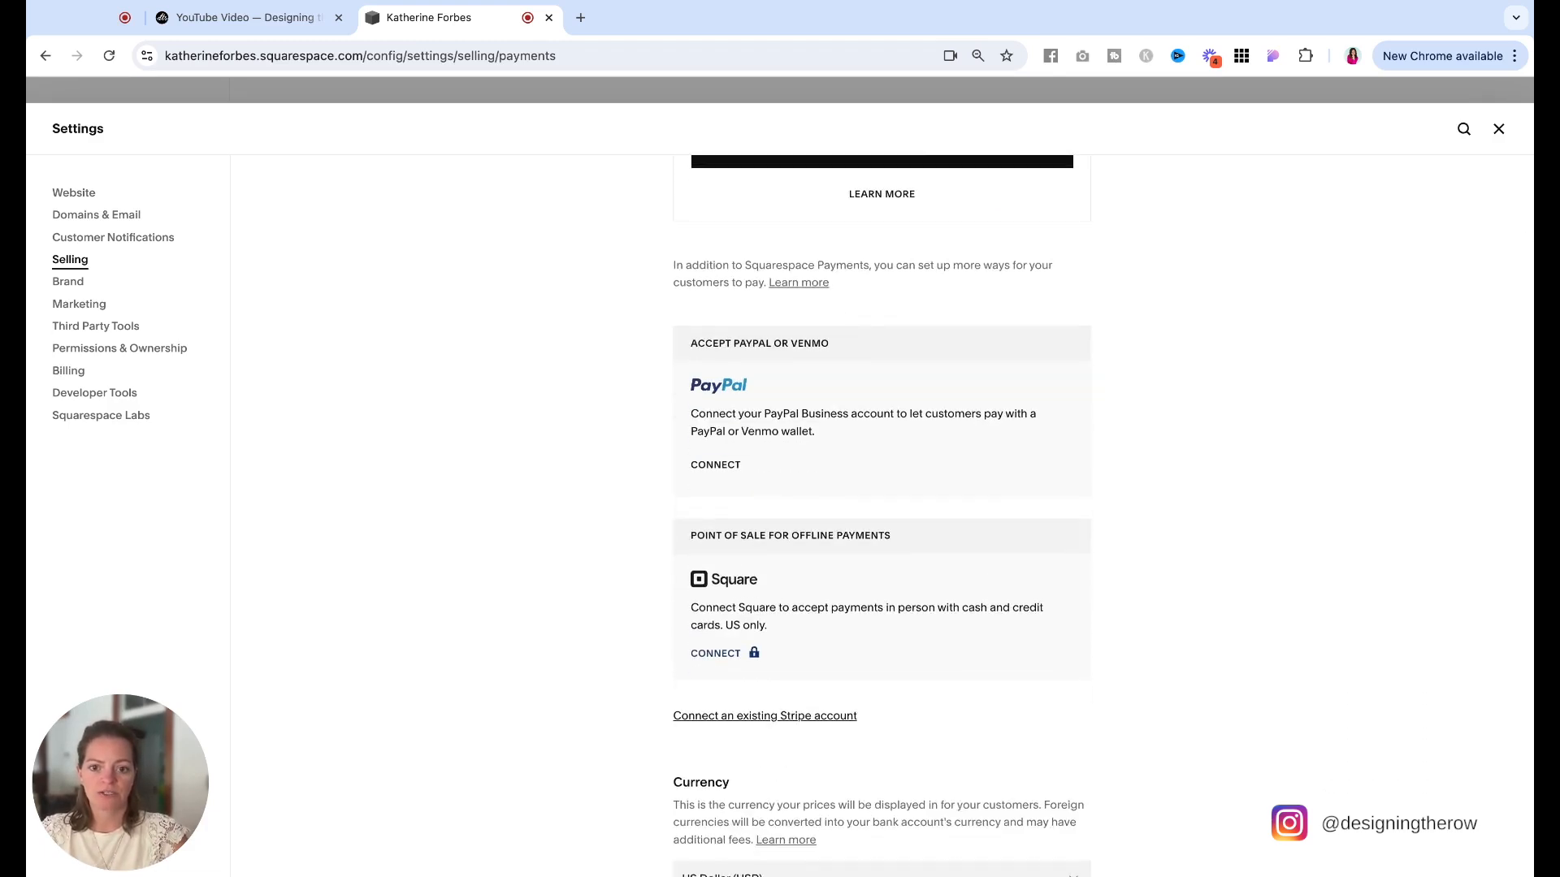
{"action": "scroll", "scroll_direction": "down", "scroll_amount": 3}
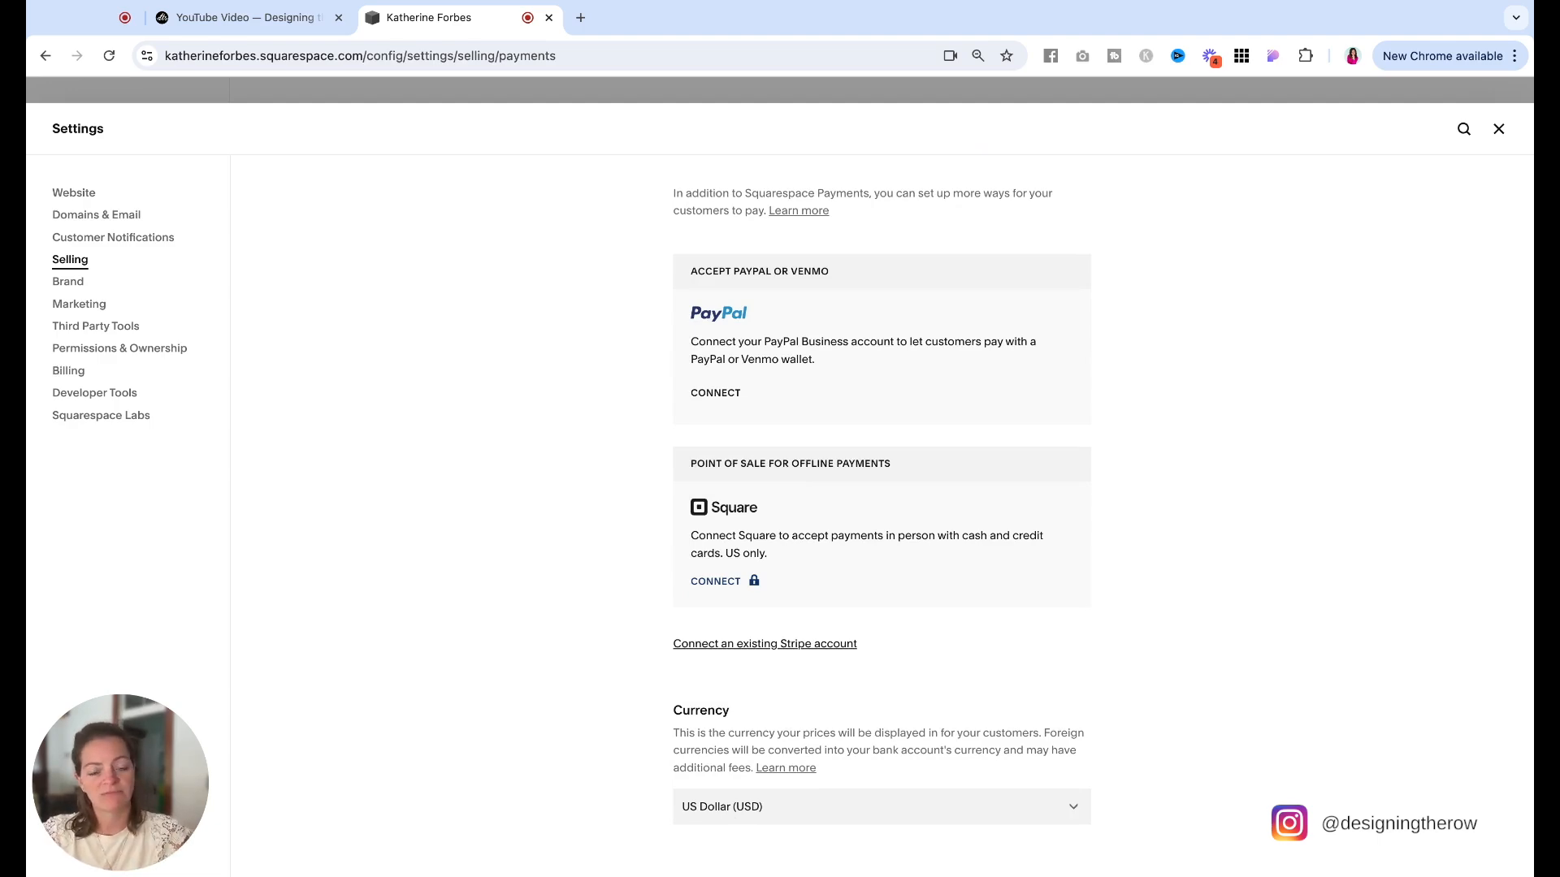
{"action": "scroll", "scroll_direction": "up", "scroll_amount": 3}
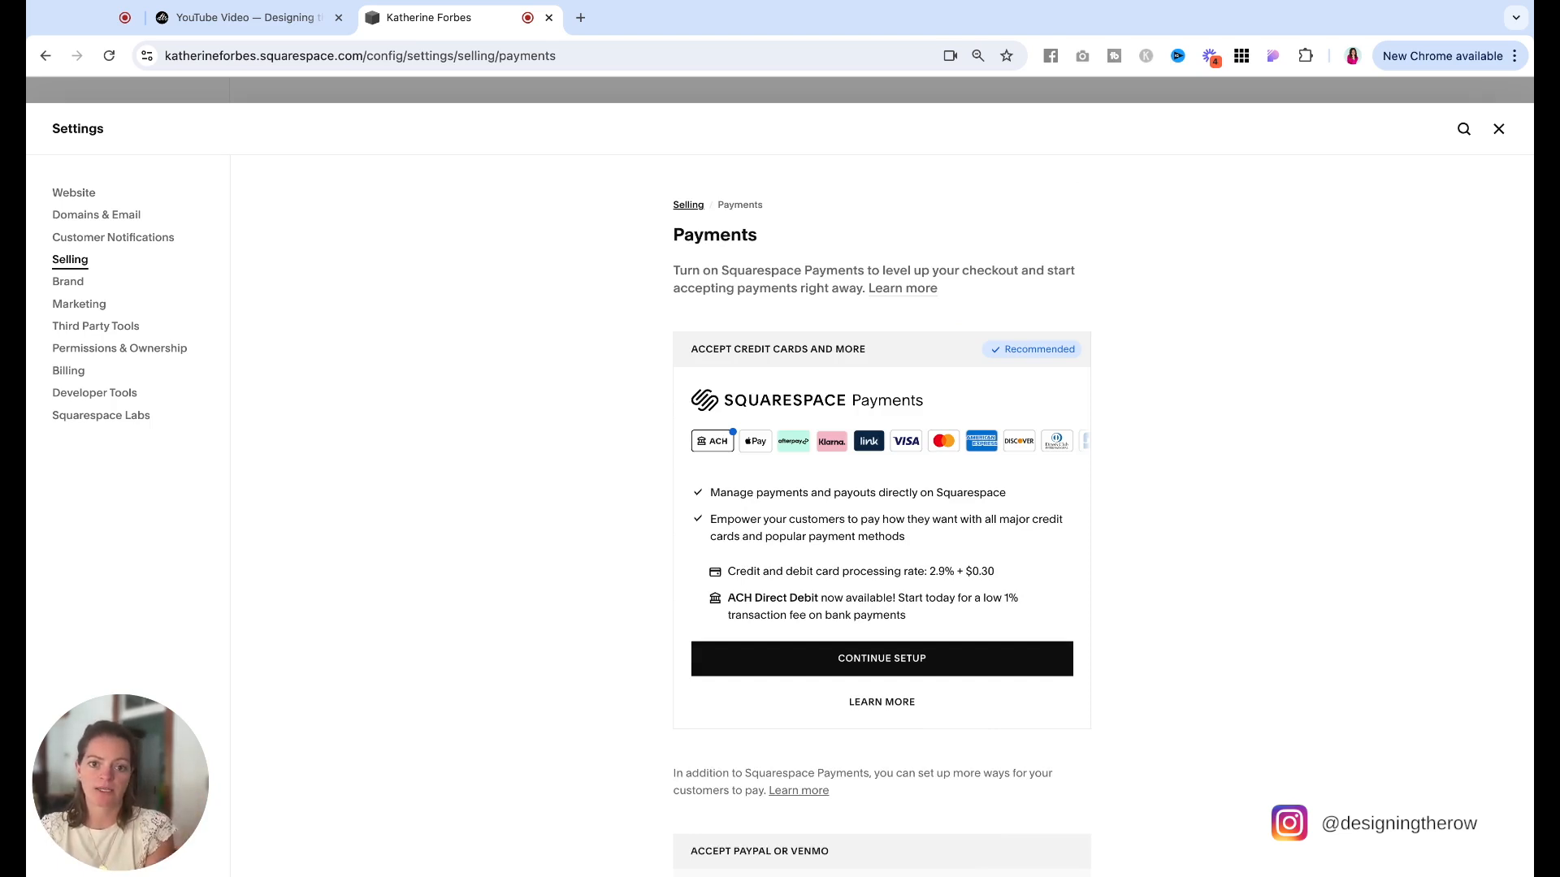
{"action": "scroll", "scroll_direction": "down", "scroll_amount": 3}
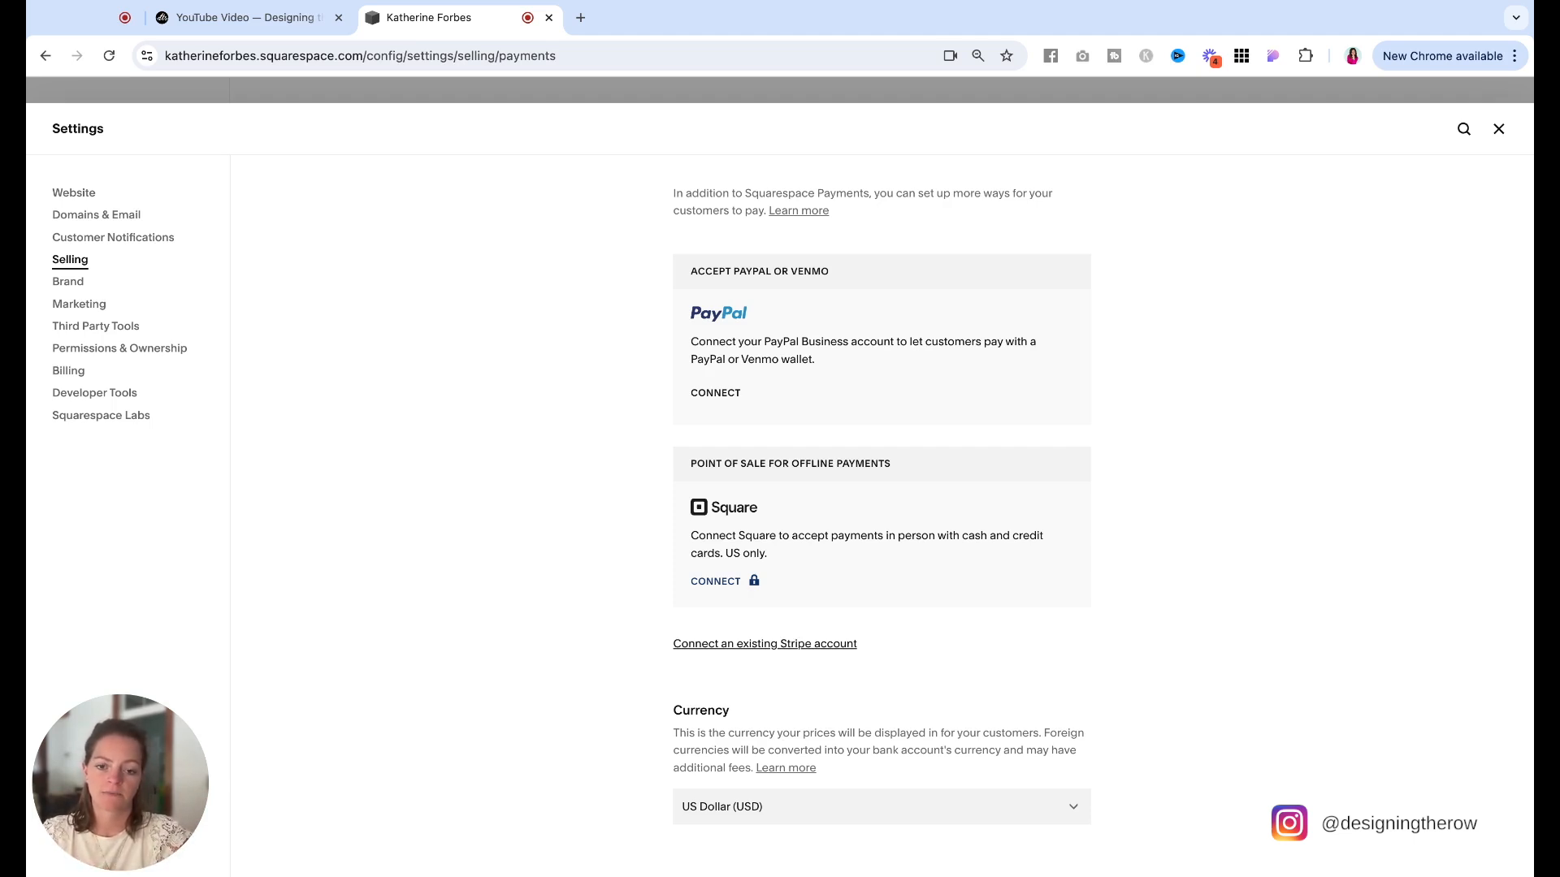
{"action": "left_click", "coordinate": [1498, 128]}
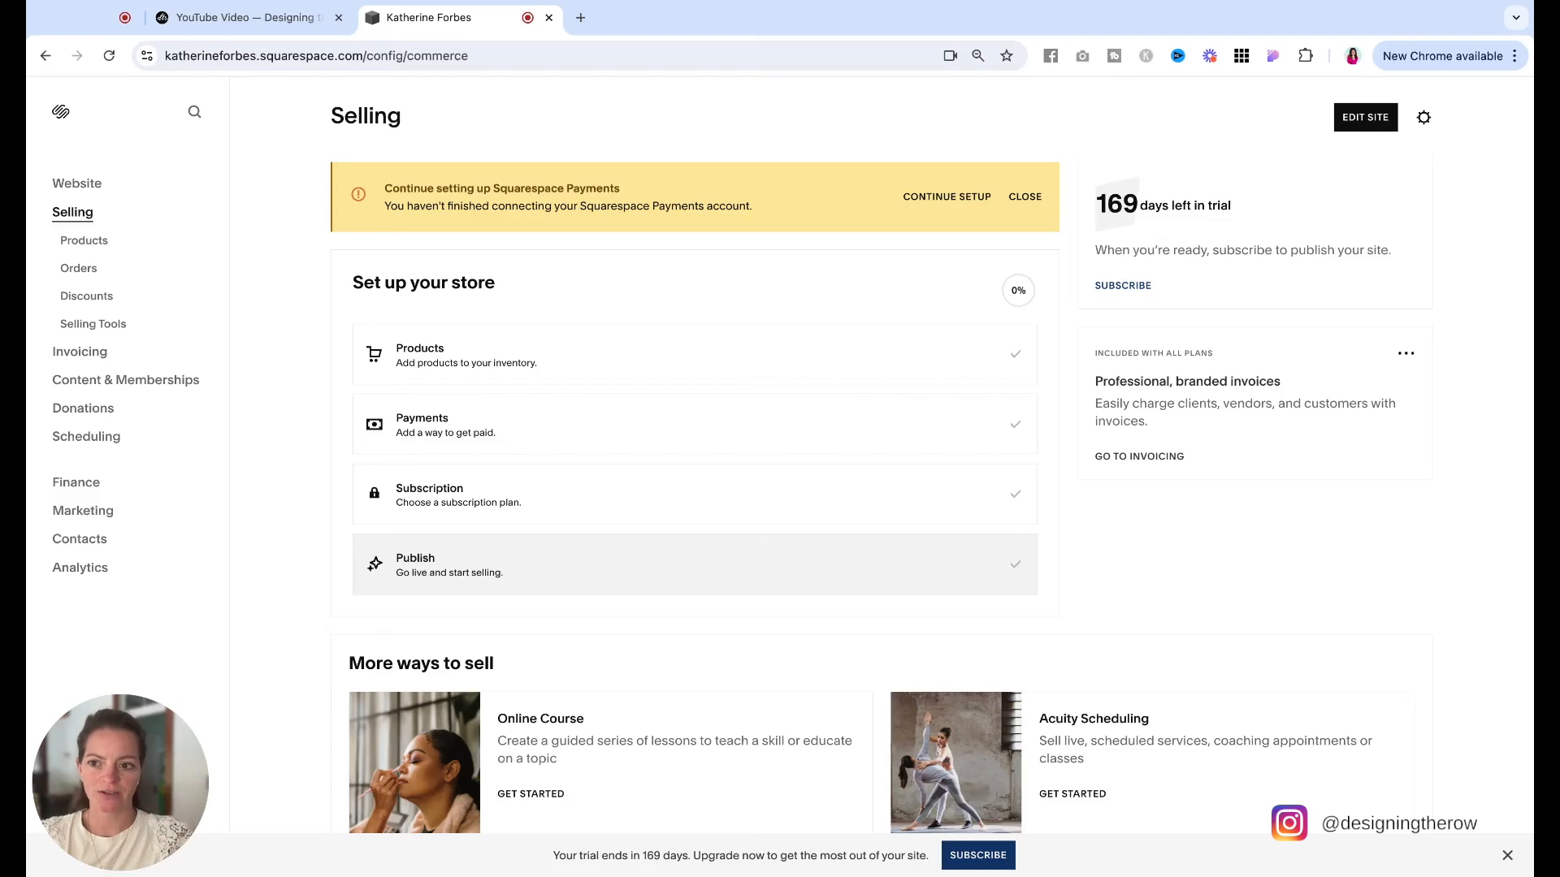
{"action": "mouse_move", "coordinate": [640, 650]}
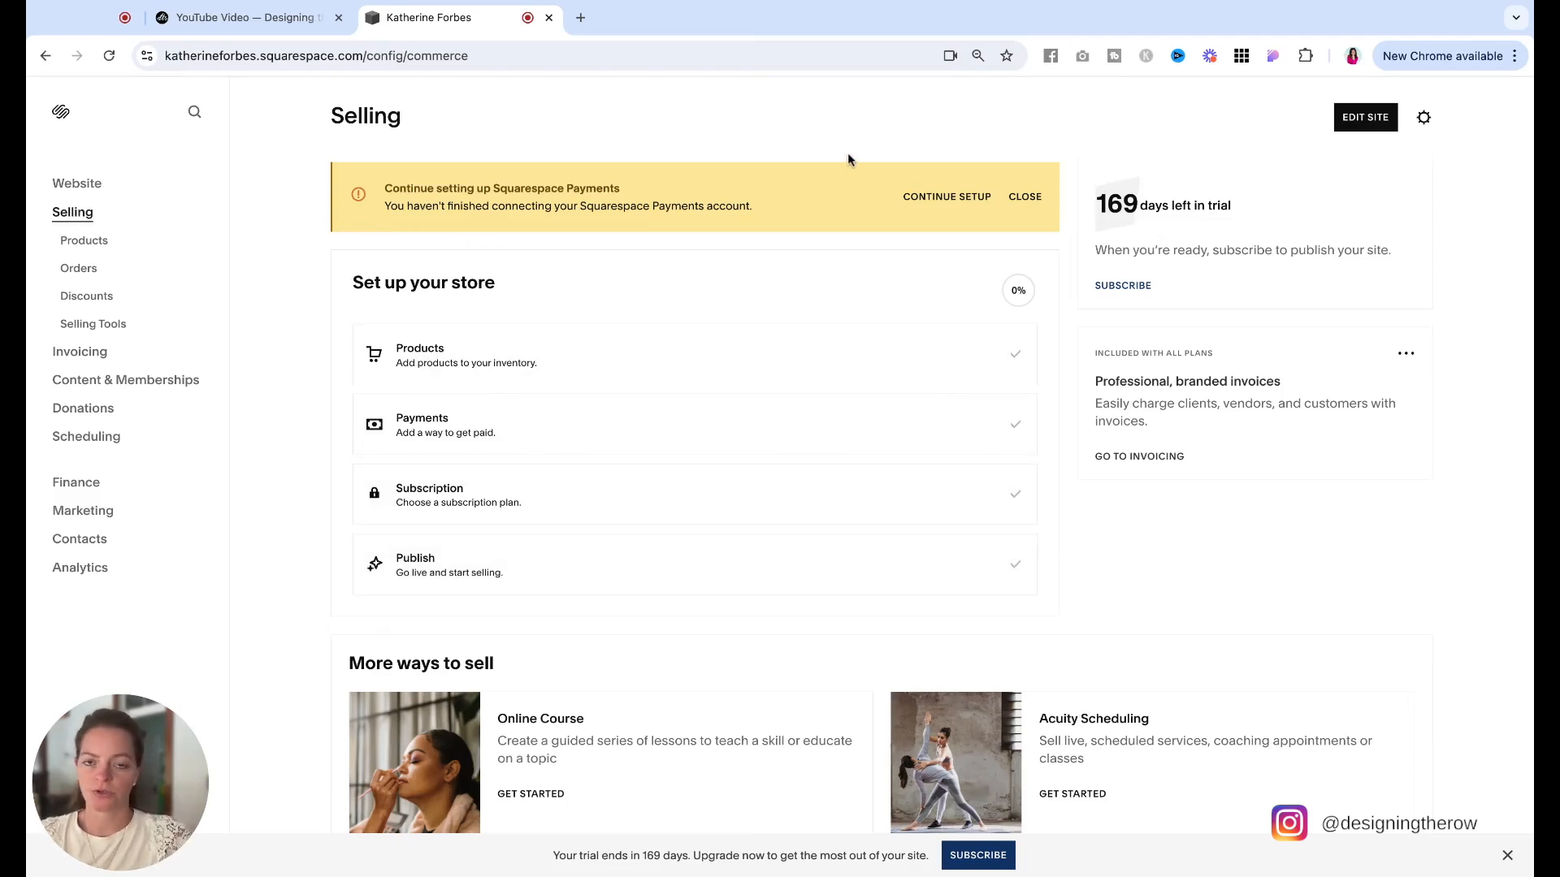
{"action": "mouse_move", "coordinate": [853, 161]}
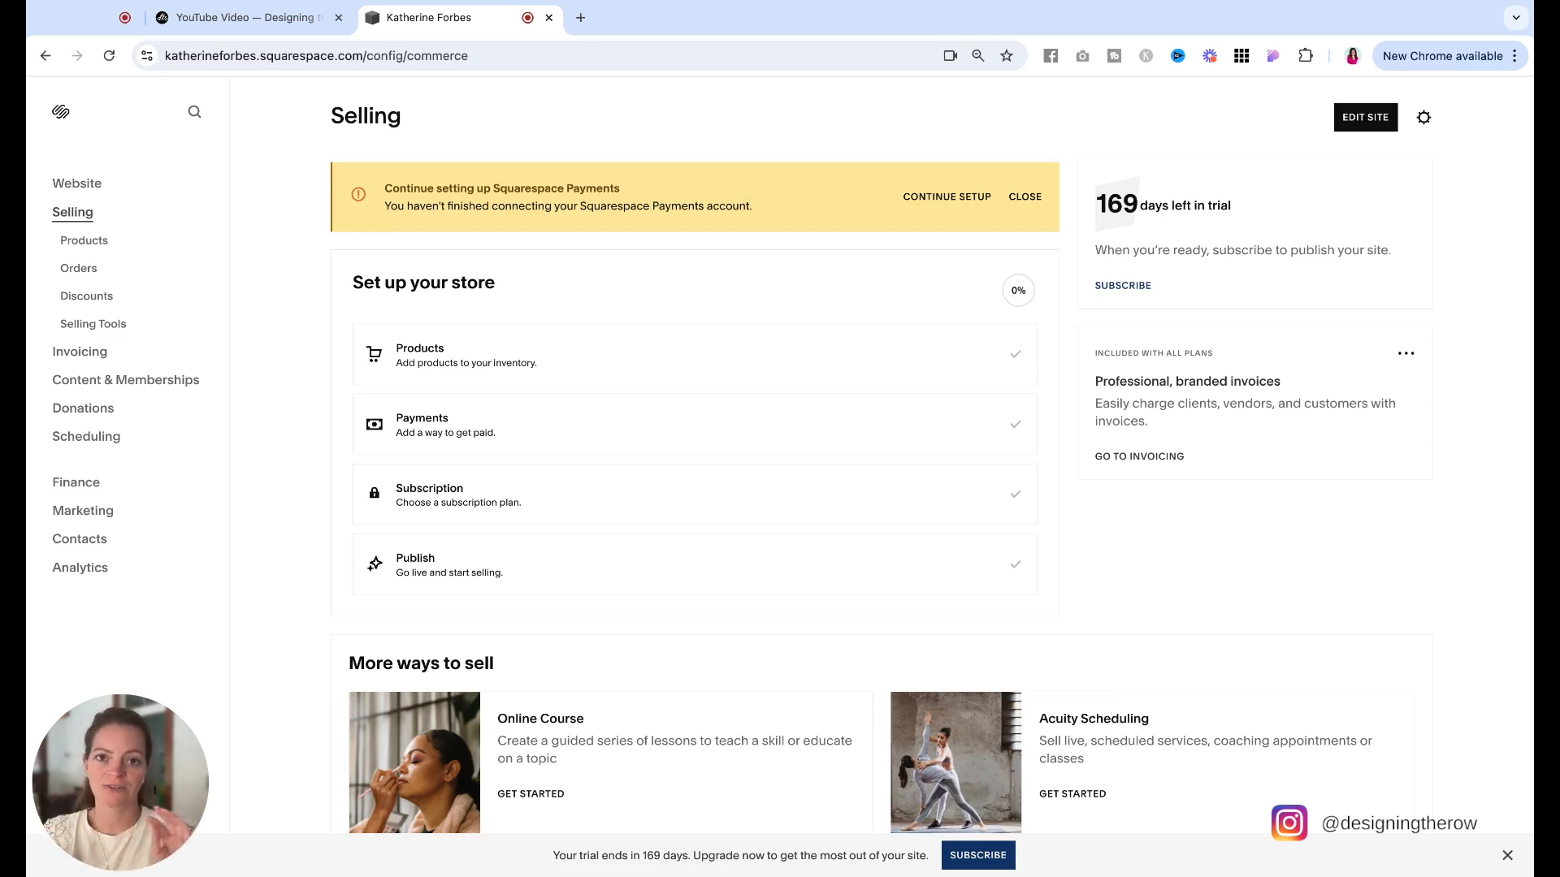
Bring the second Squarespace site's dashboard to the front.
{"action": "left_click", "coordinate": [239, 18]}
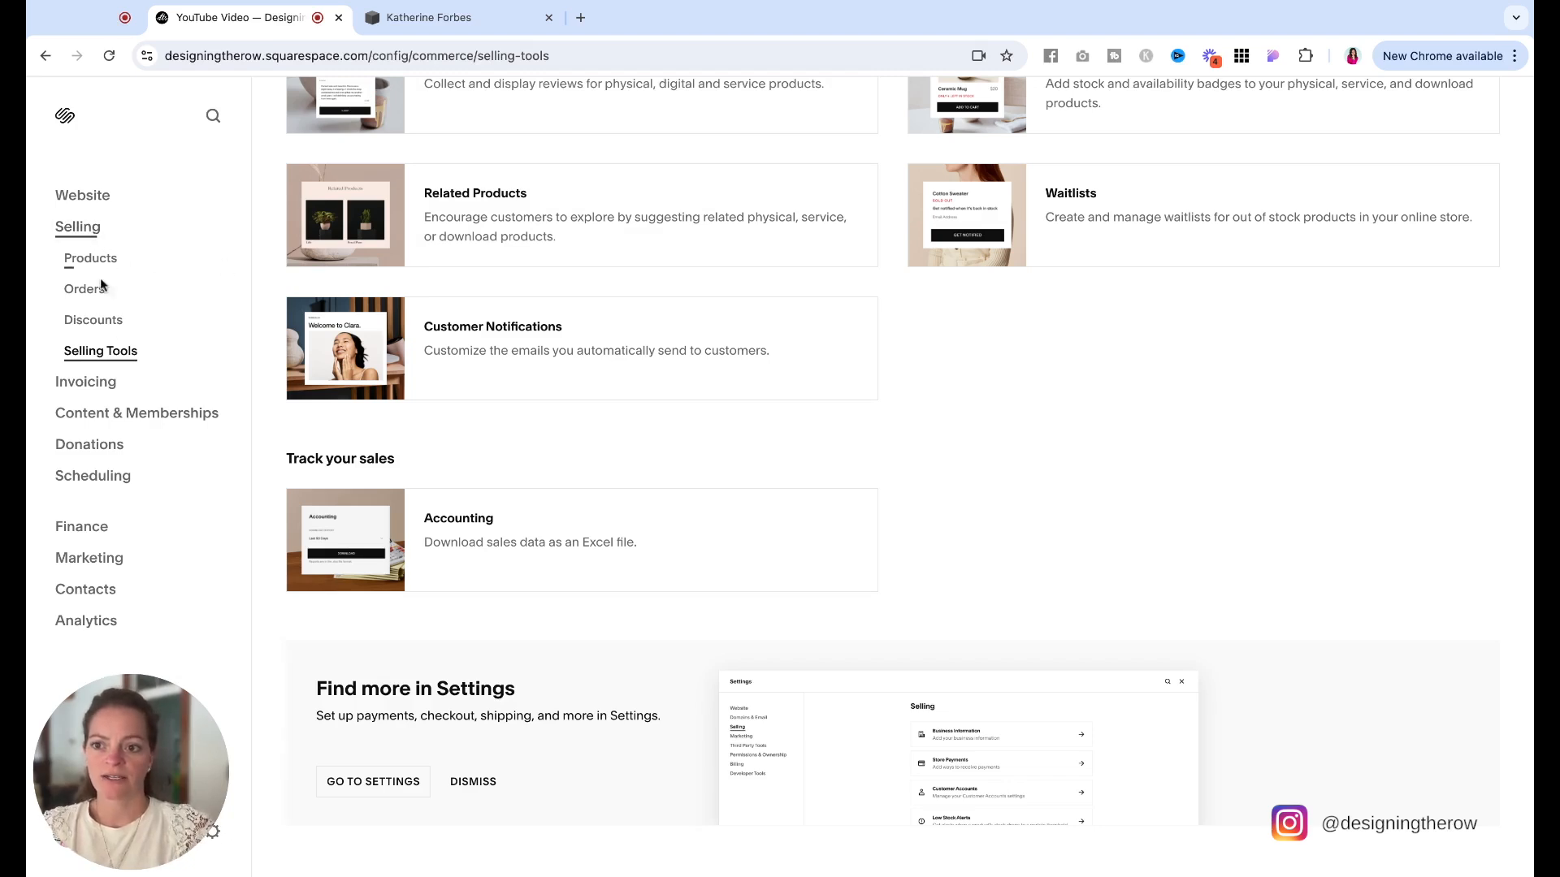
{"action": "mouse_move", "coordinate": [135, 387]}
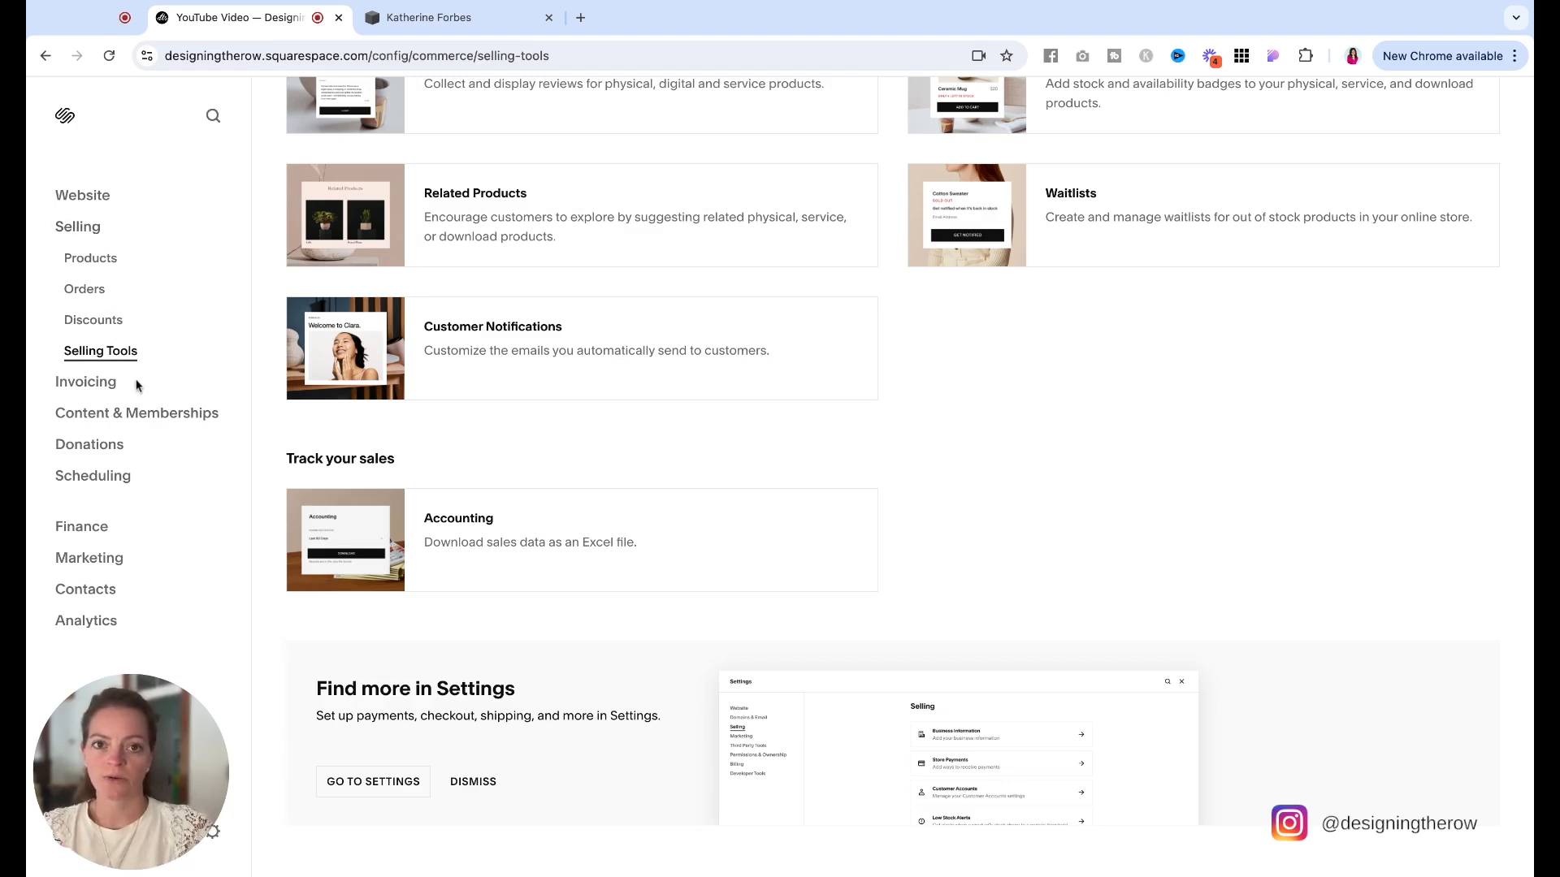
{"action": "mouse_move", "coordinate": [126, 517]}
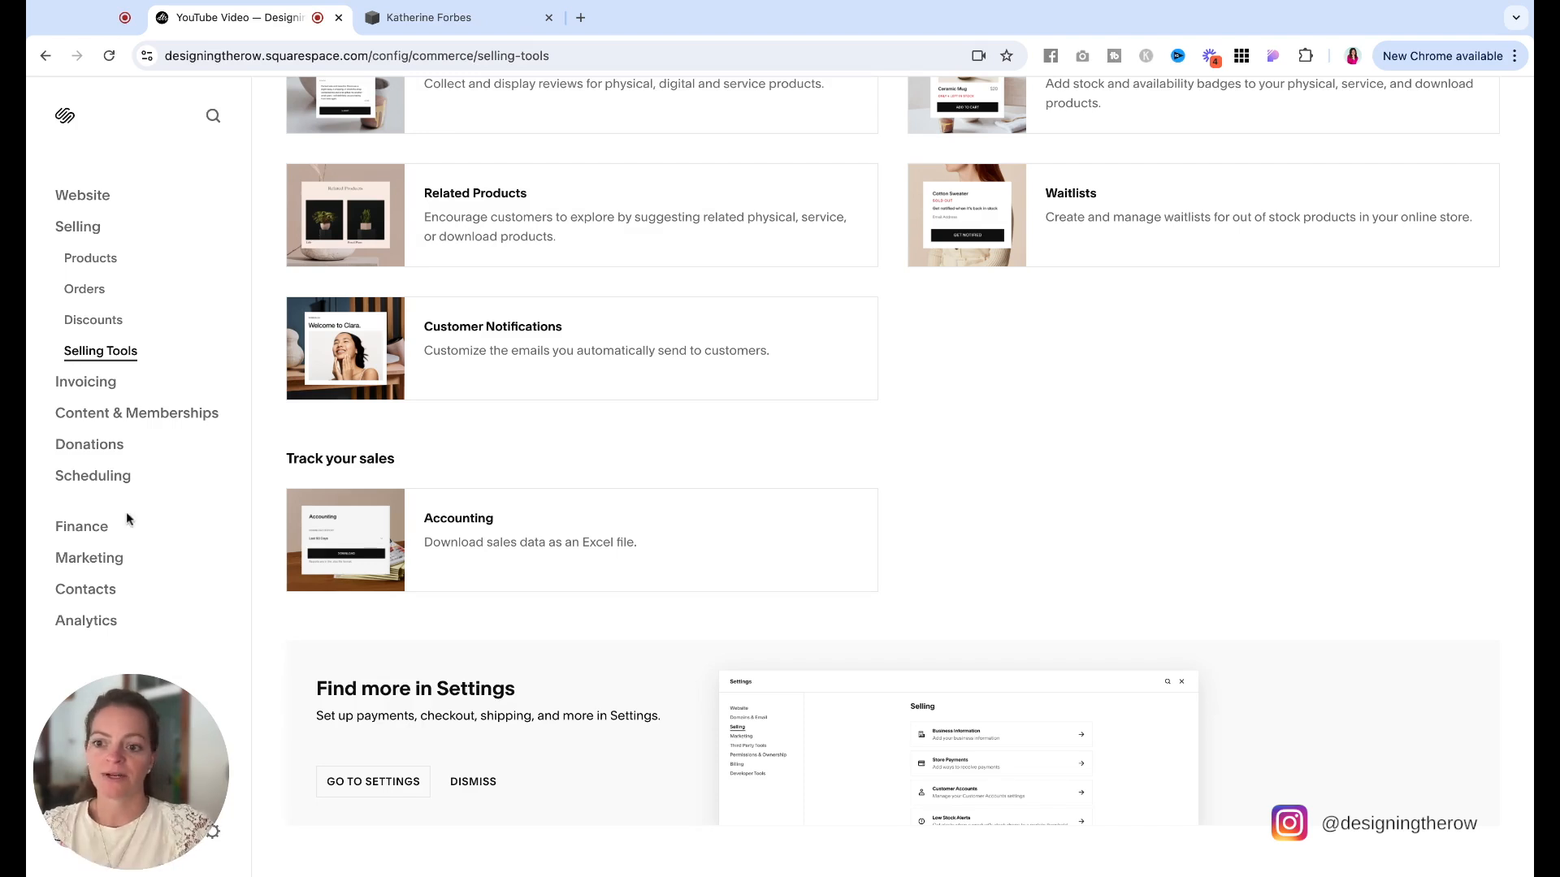
Go to the Finance section listing Orders, Payments and Payouts.
{"action": "left_click", "coordinate": [82, 526]}
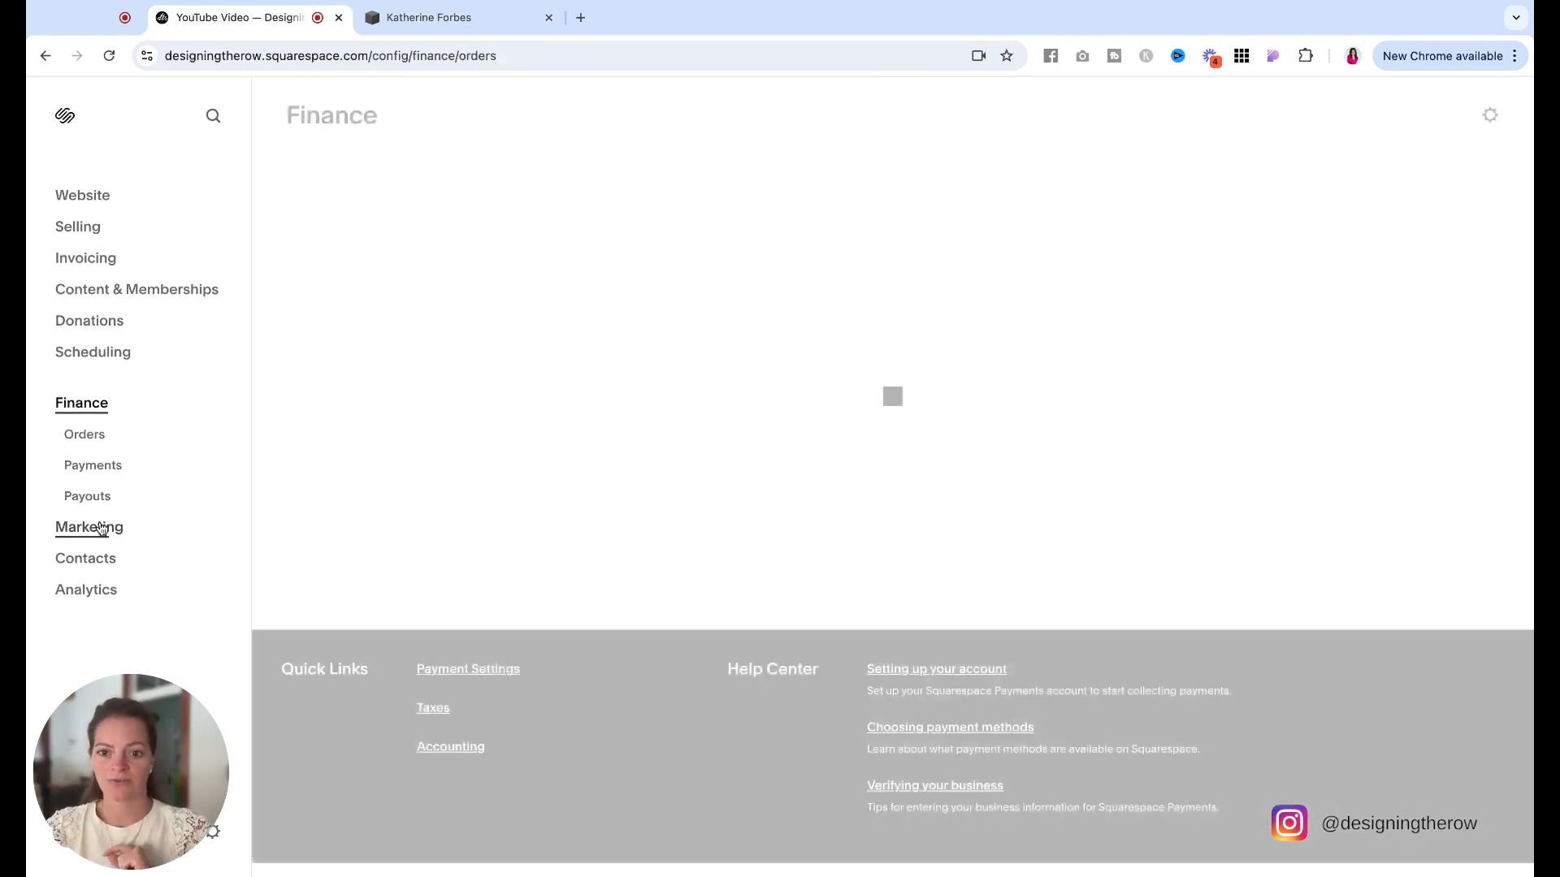
Go to Payments under Finance, where Squarespace Payments is not yet turned on.
{"action": "left_click", "coordinate": [93, 465]}
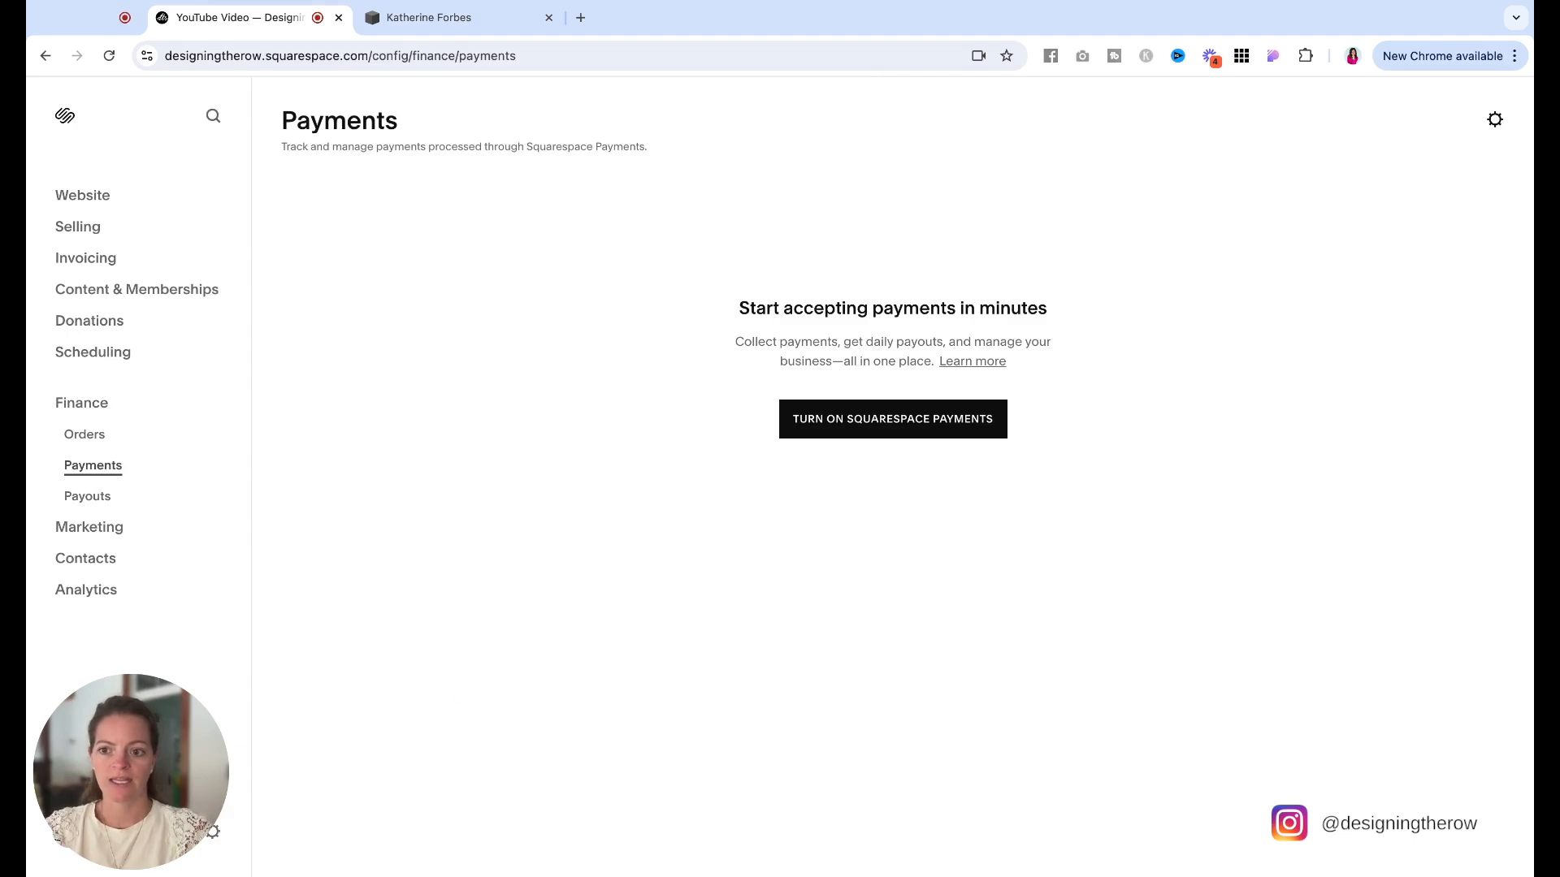
{"action": "mouse_move", "coordinate": [1001, 525]}
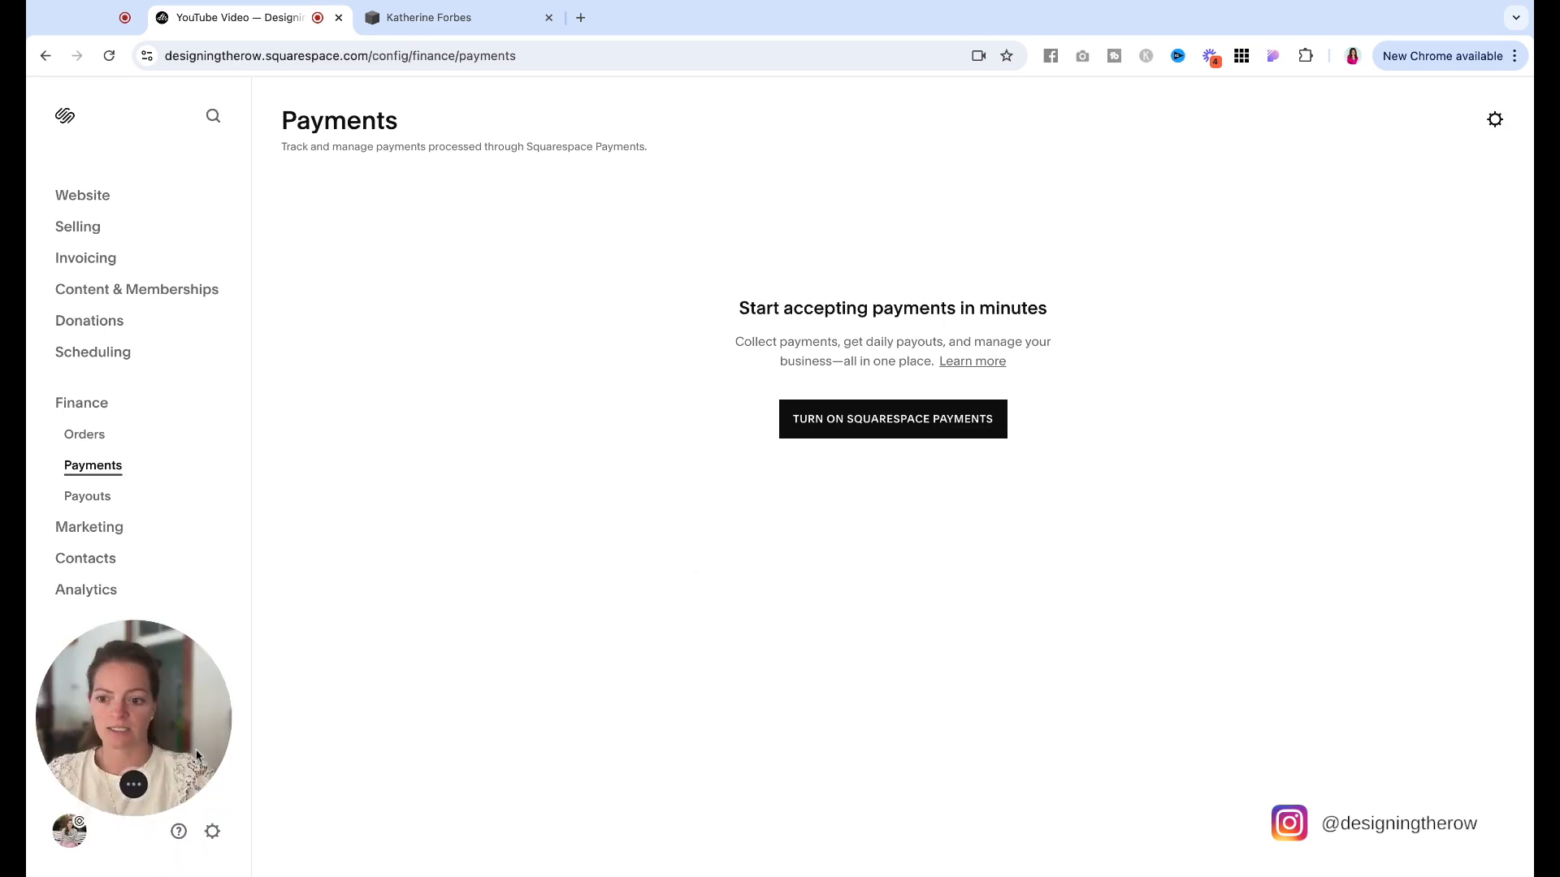
{"action": "mouse_move", "coordinate": [212, 832]}
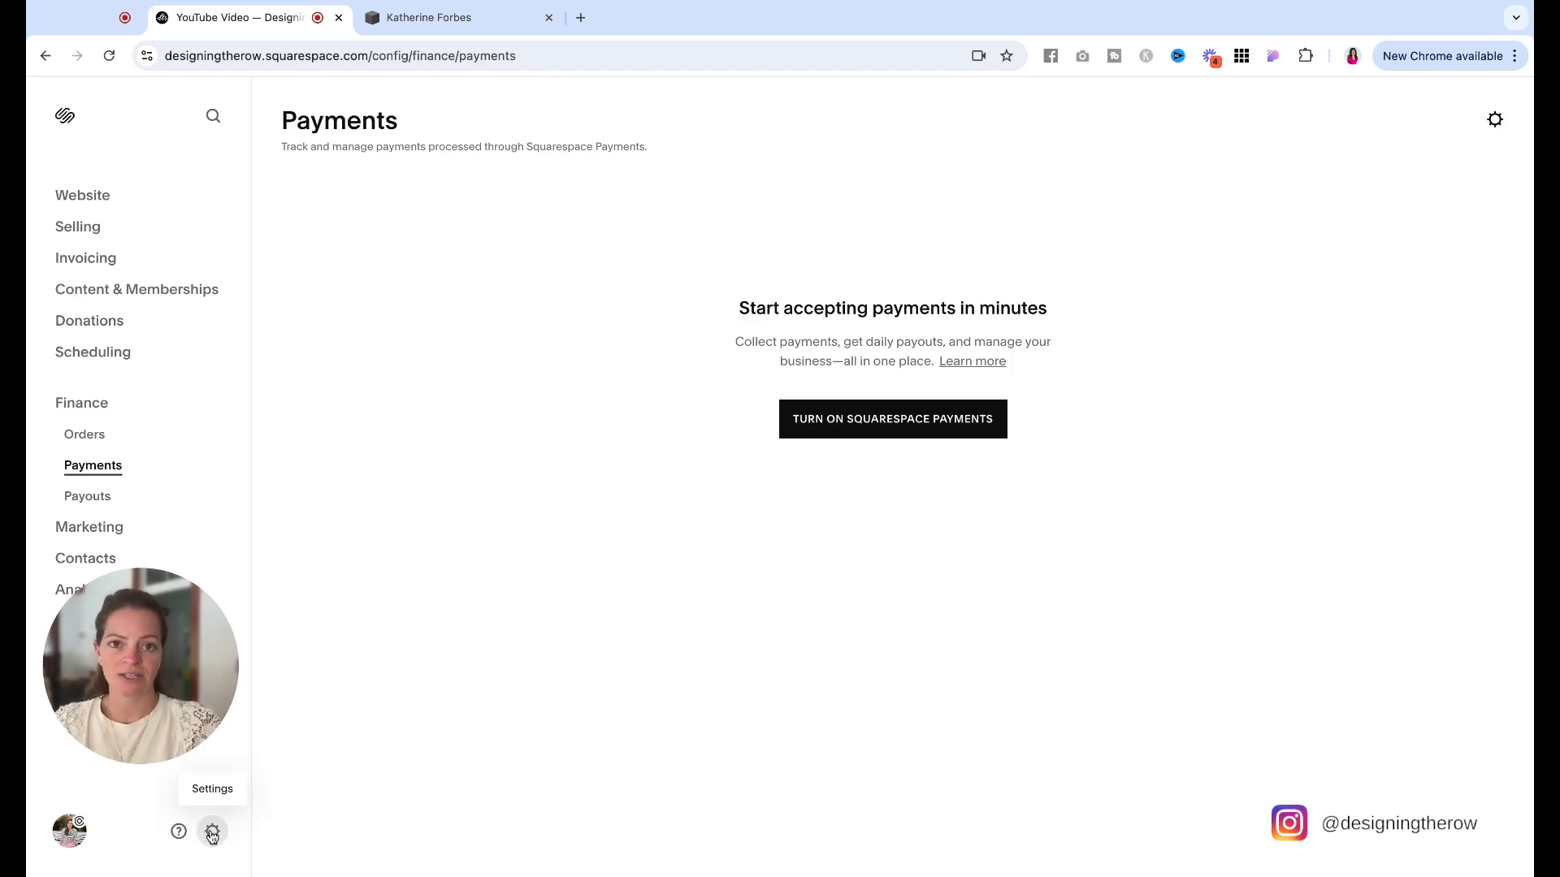
Go into the site Settings and its Website section from the sidebar gear.
{"action": "left_click", "coordinate": [211, 830]}
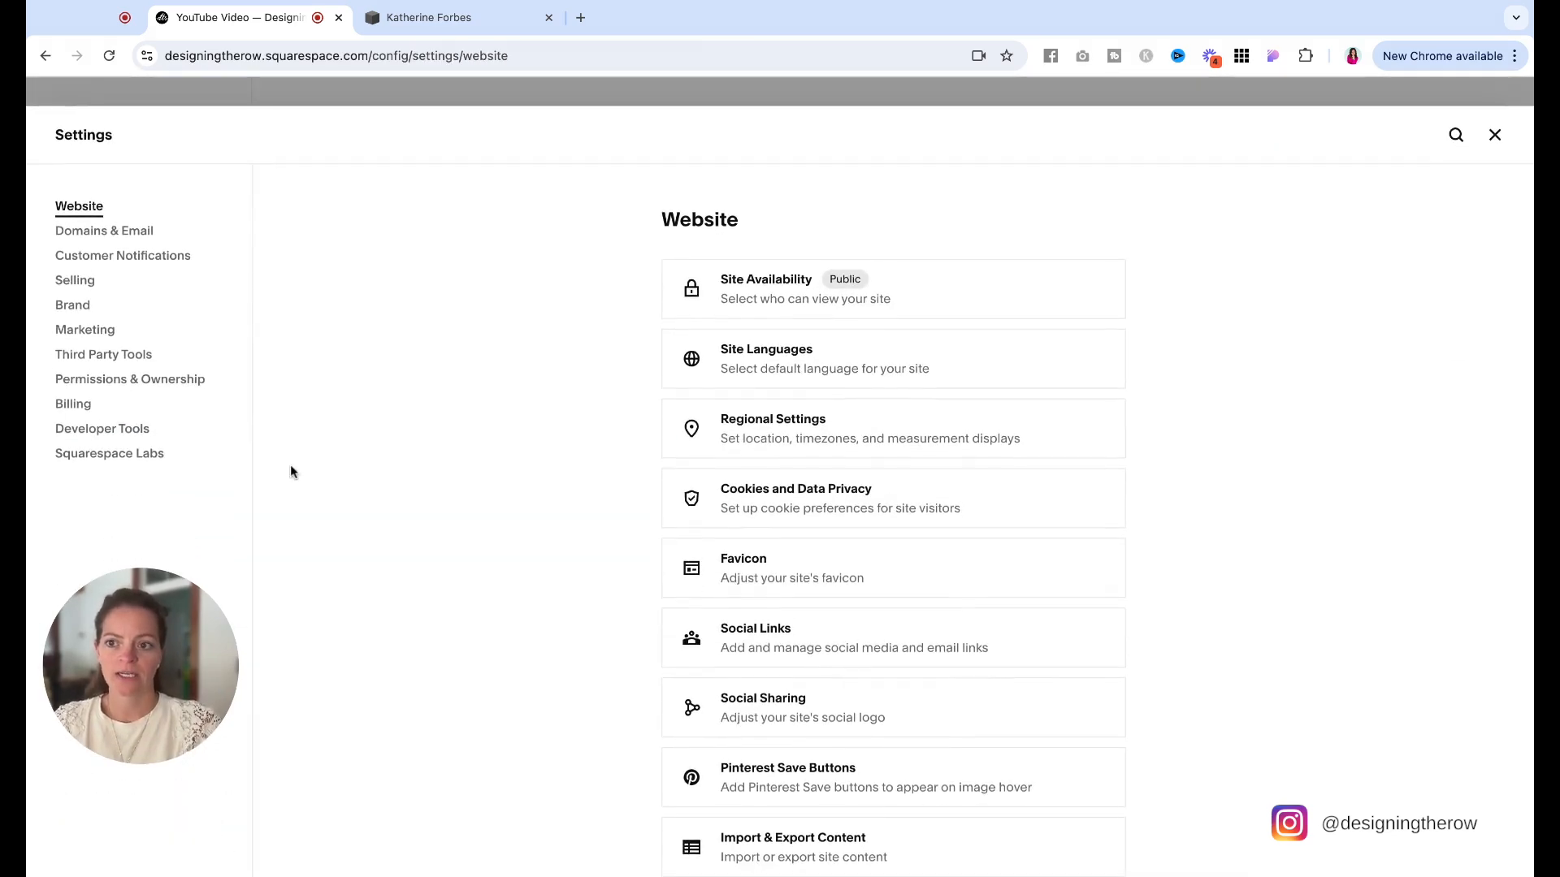
{"action": "left_click", "coordinate": [75, 279]}
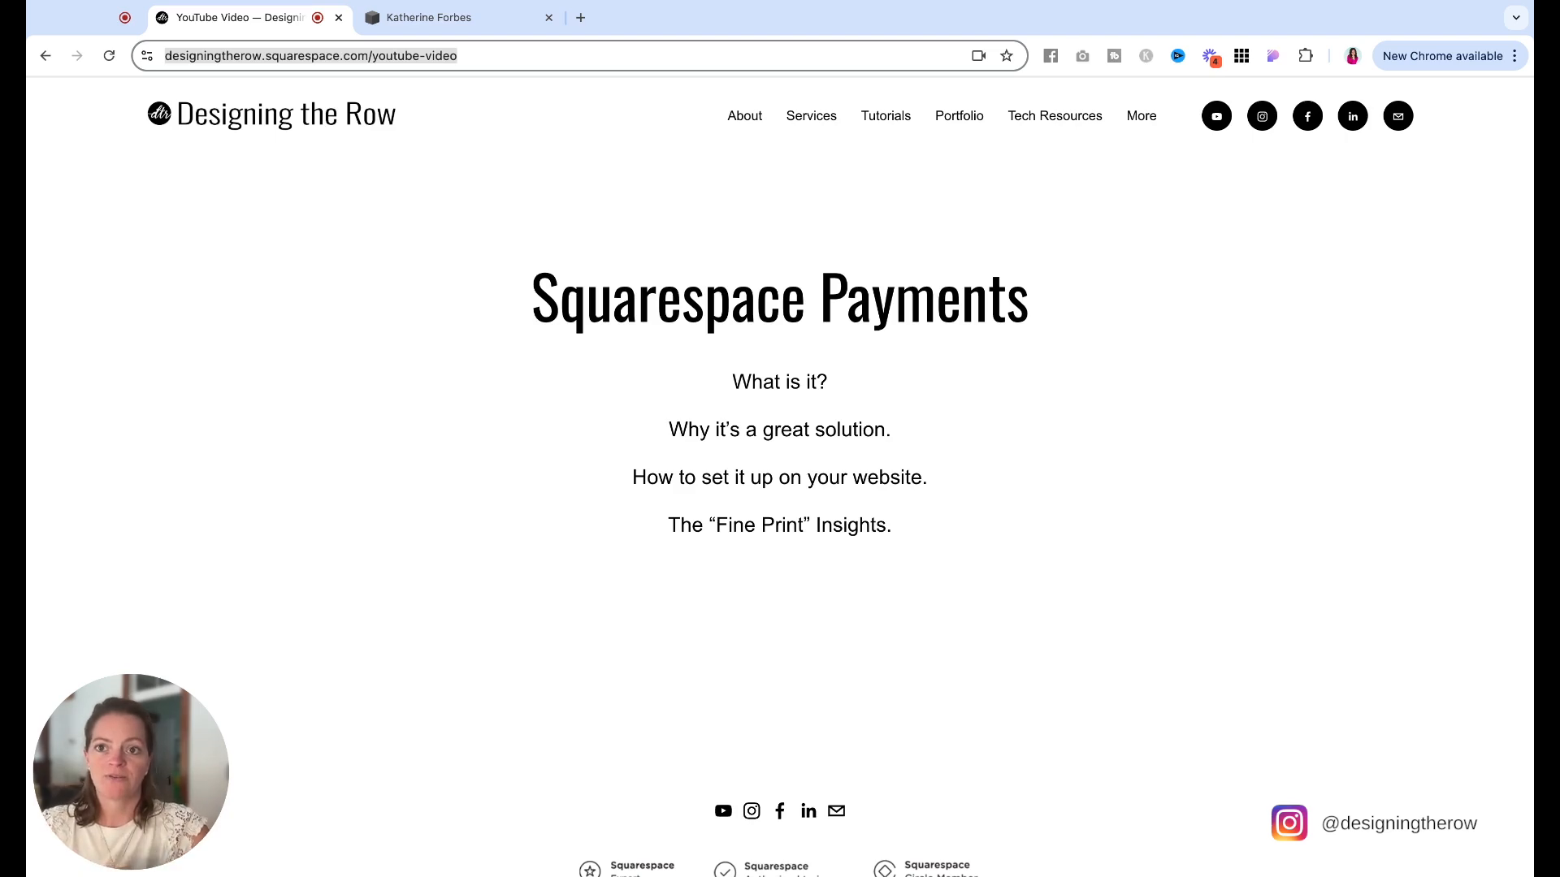
Return to the trial store's Selling payment settings with PayPal, Square and currency options.
{"action": "left_click", "coordinate": [428, 17]}
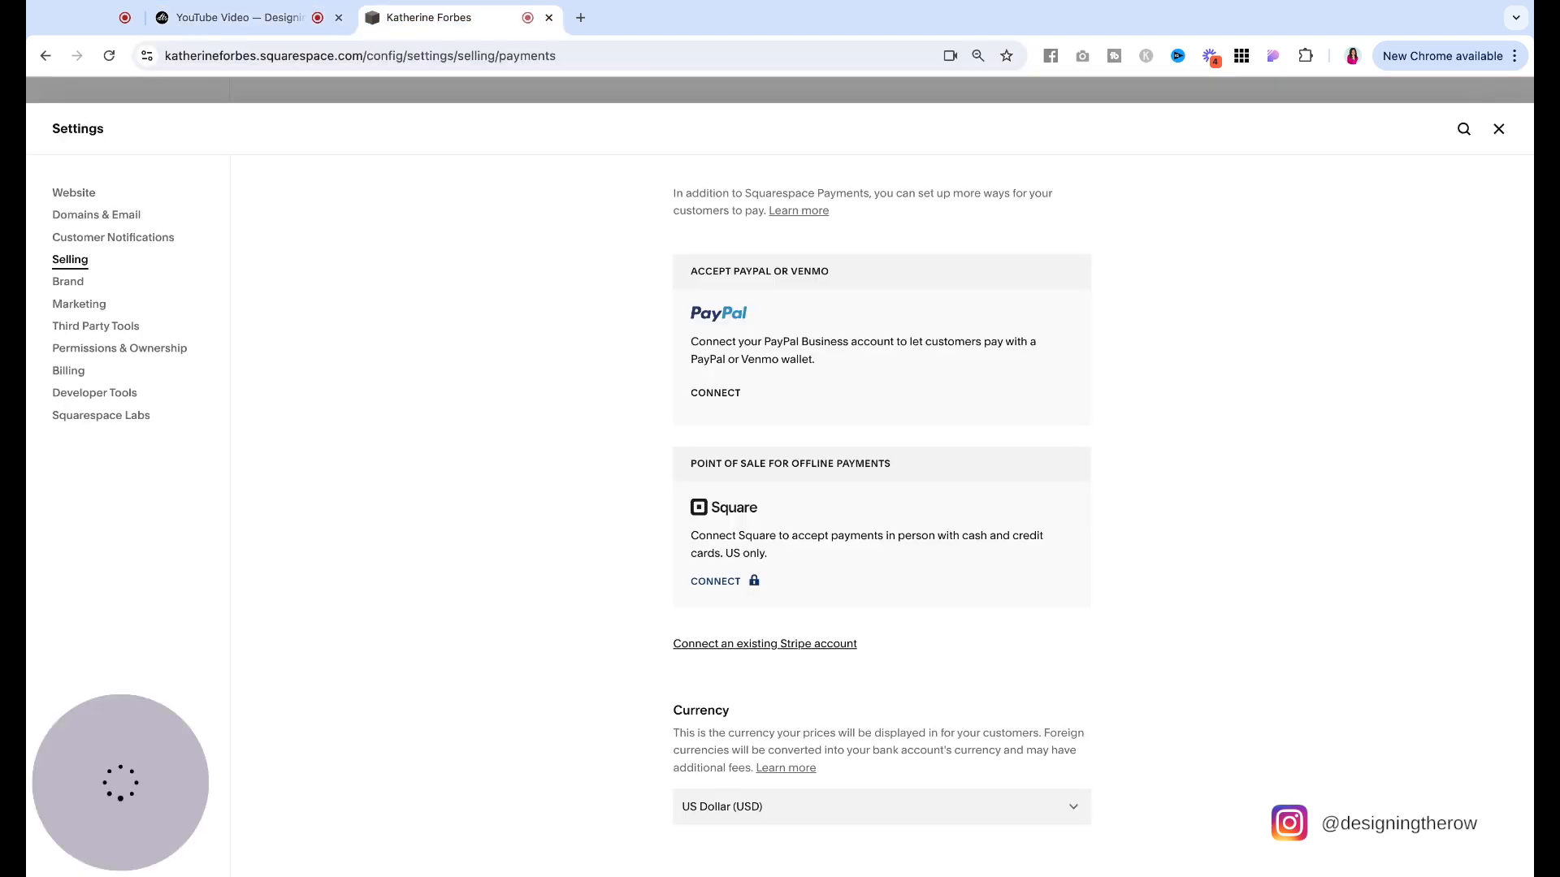
{"action": "scroll", "scroll_direction": "up", "scroll_amount": 3}
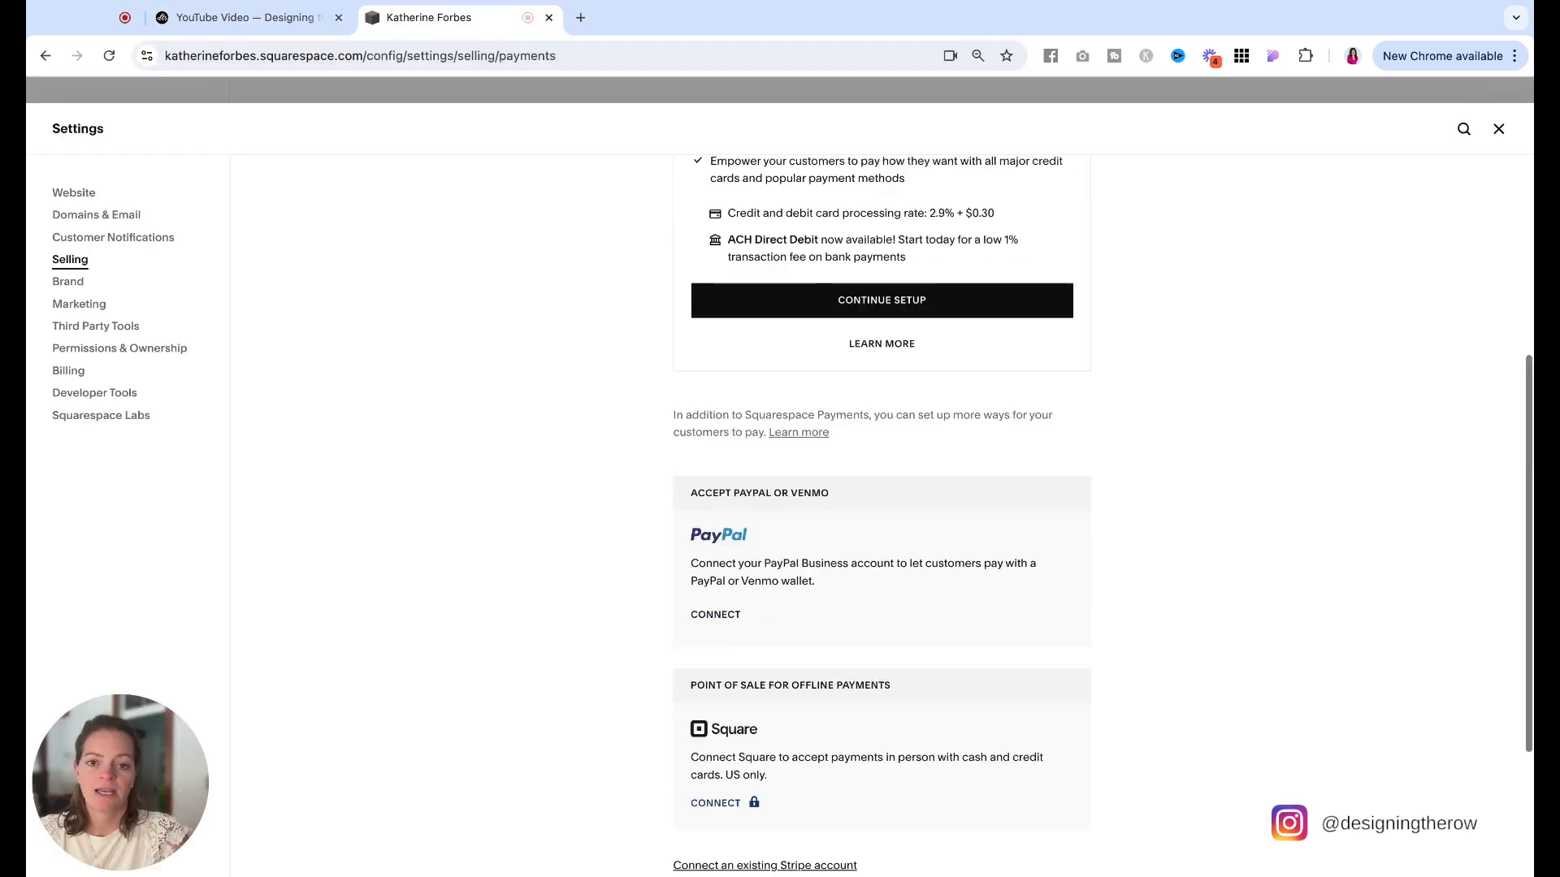
{"action": "scroll", "scroll_direction": "up", "scroll_amount": 3}
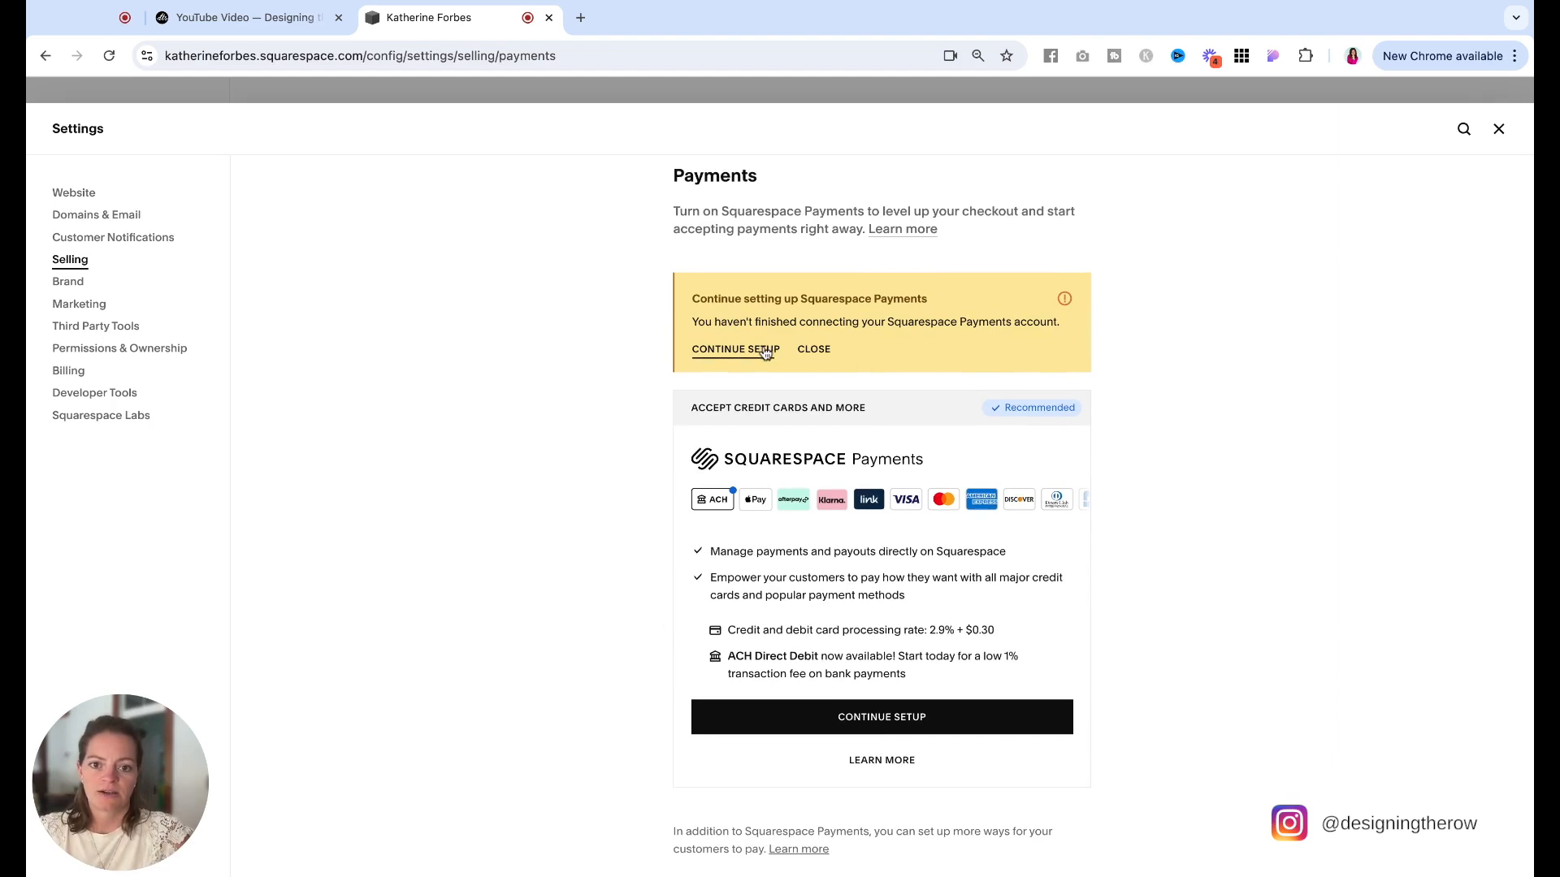
{"action": "mouse_move", "coordinate": [382, 347]}
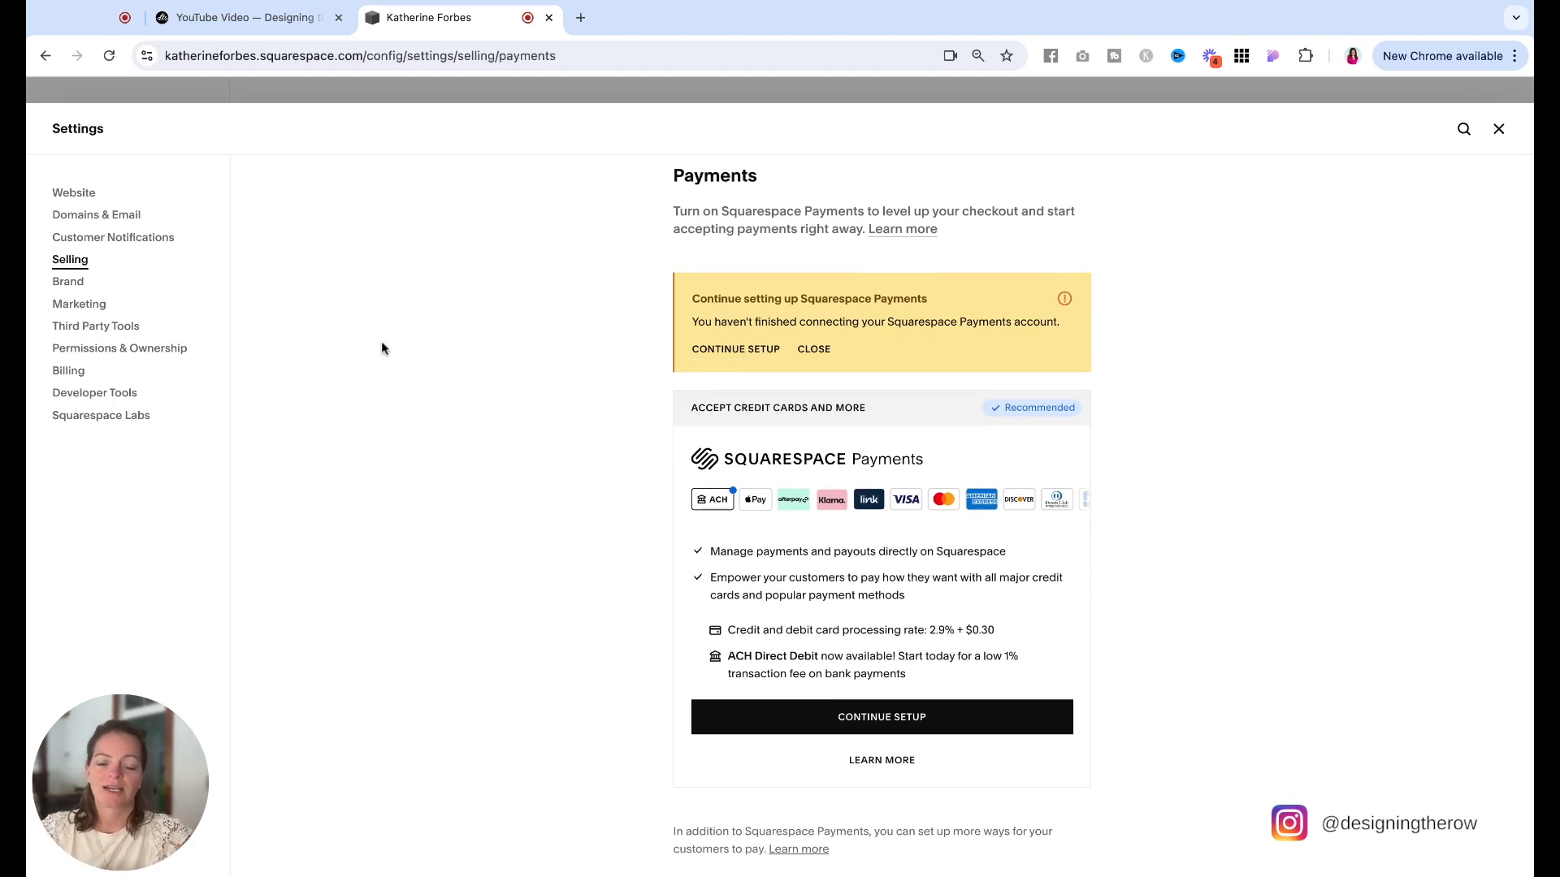
{"action": "scroll", "scroll_direction": "down", "scroll_amount": 3}
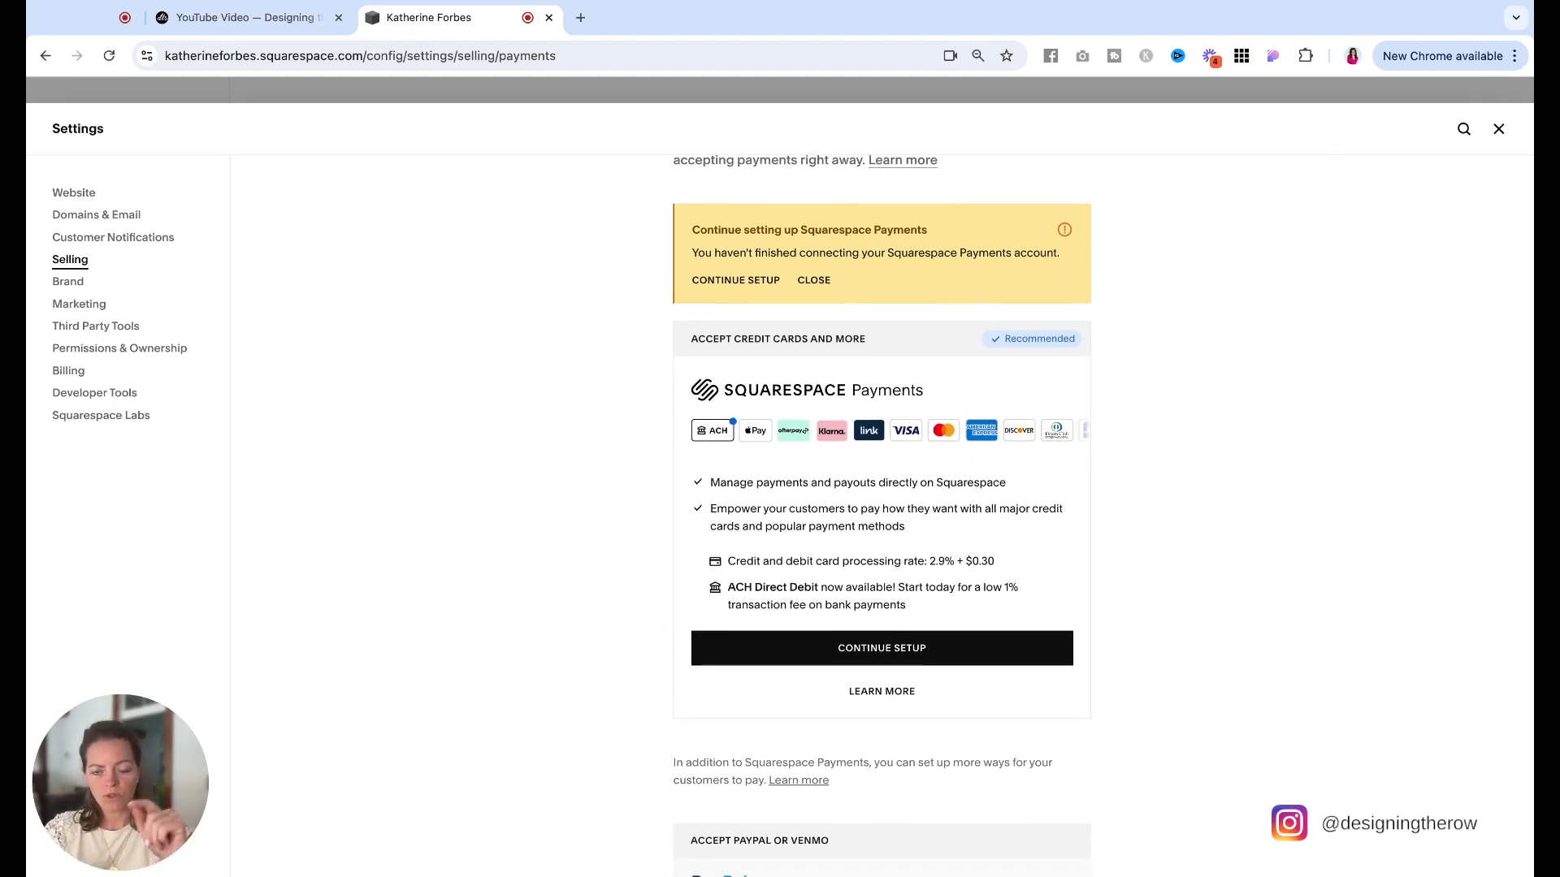